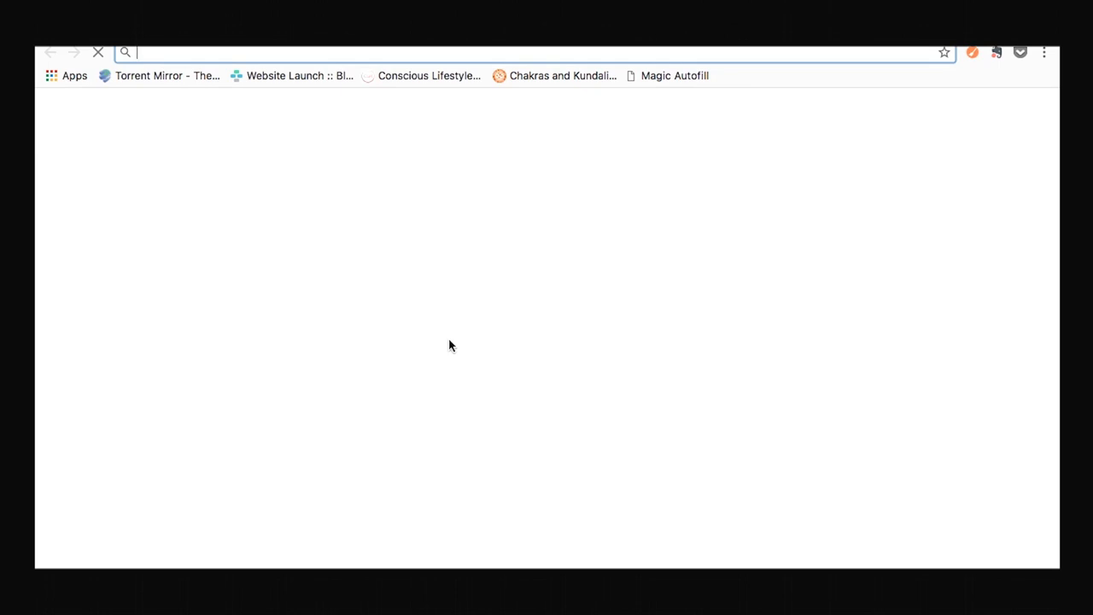
Log in to the router at 192.168.1.1 with the admin username and password.
{"action": "type", "text": "192.168.1.1"}
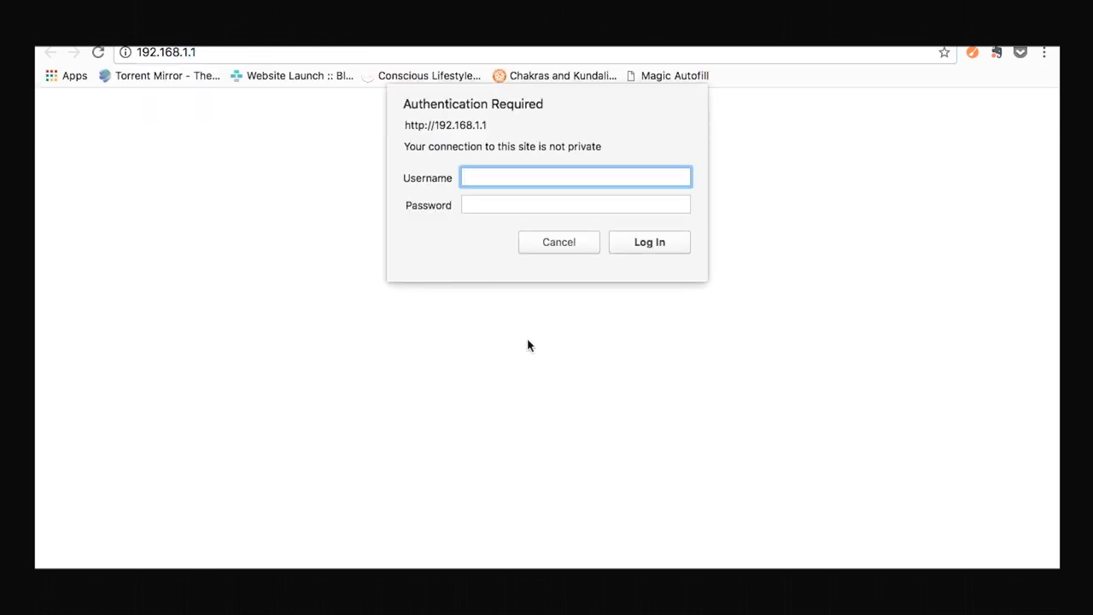
{"action": "type", "text": "adm"}
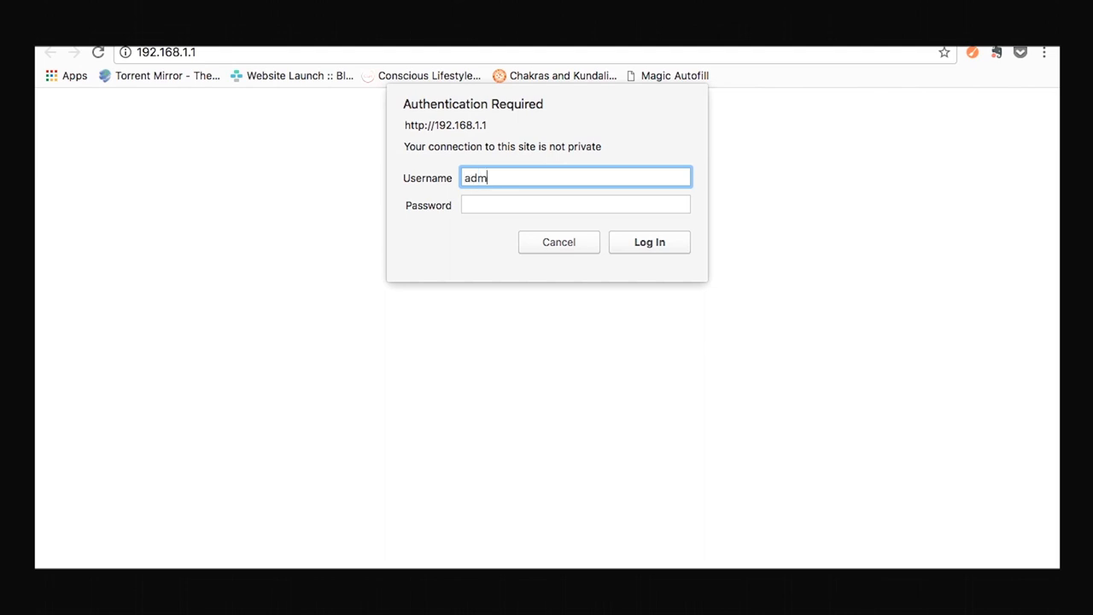
{"action": "left_click", "coordinate": [574, 204]}
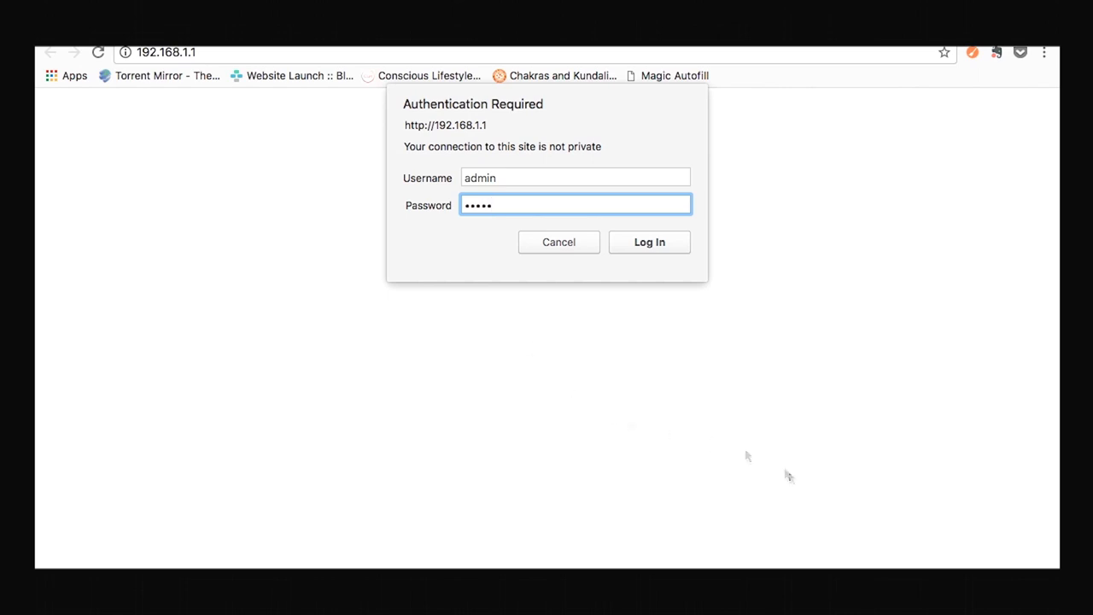
{"action": "mouse_move", "coordinate": [670, 247]}
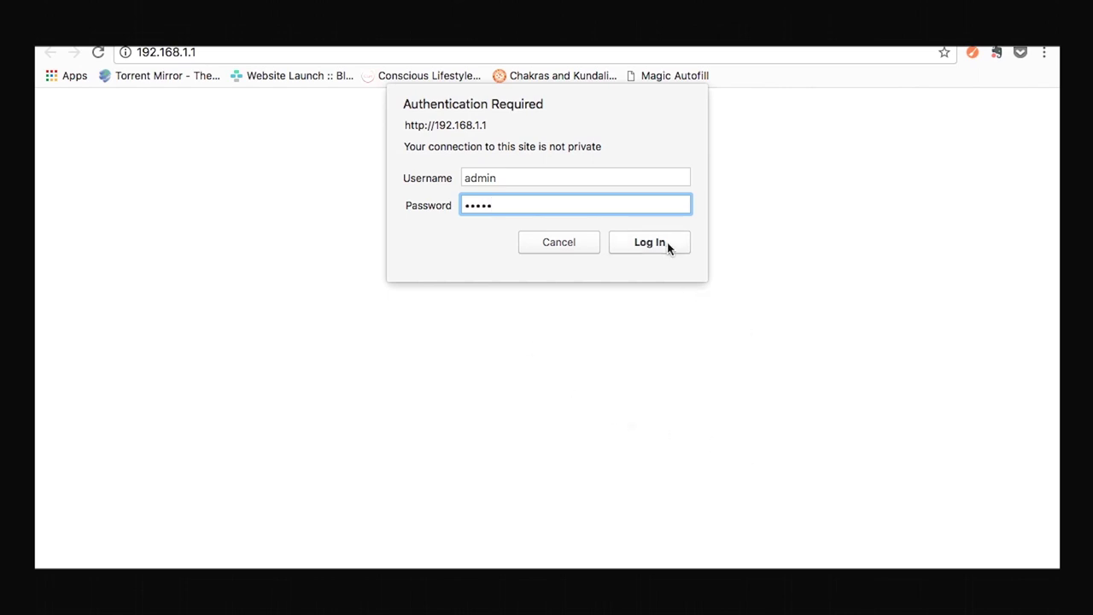
{"action": "left_click", "coordinate": [649, 242]}
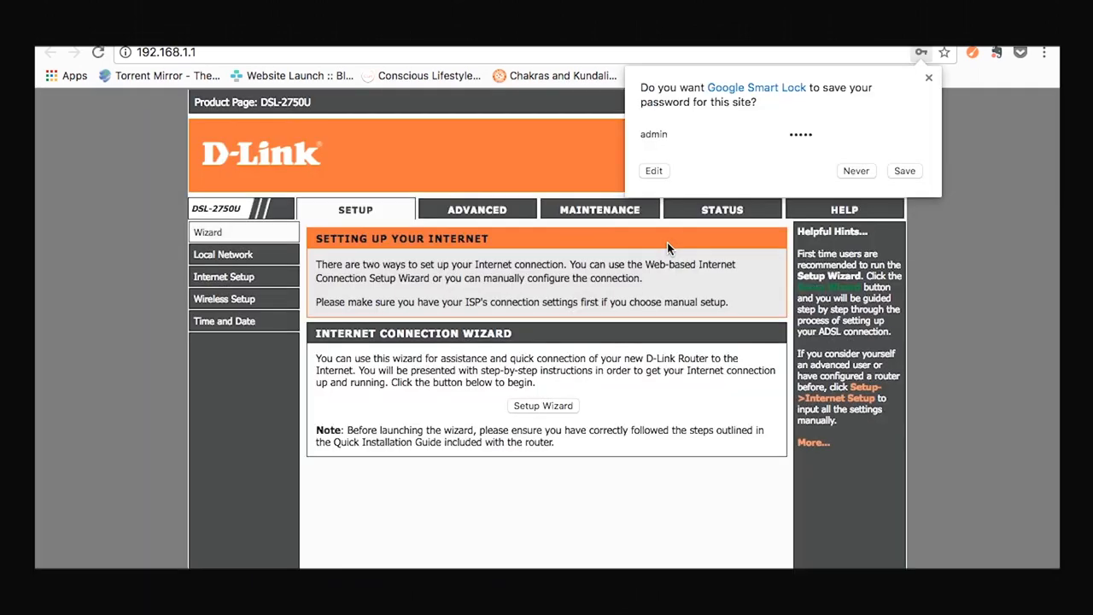
Dismiss the Smart Lock save-password prompt and launch the Setup Wizard.
{"action": "left_click", "coordinate": [855, 170]}
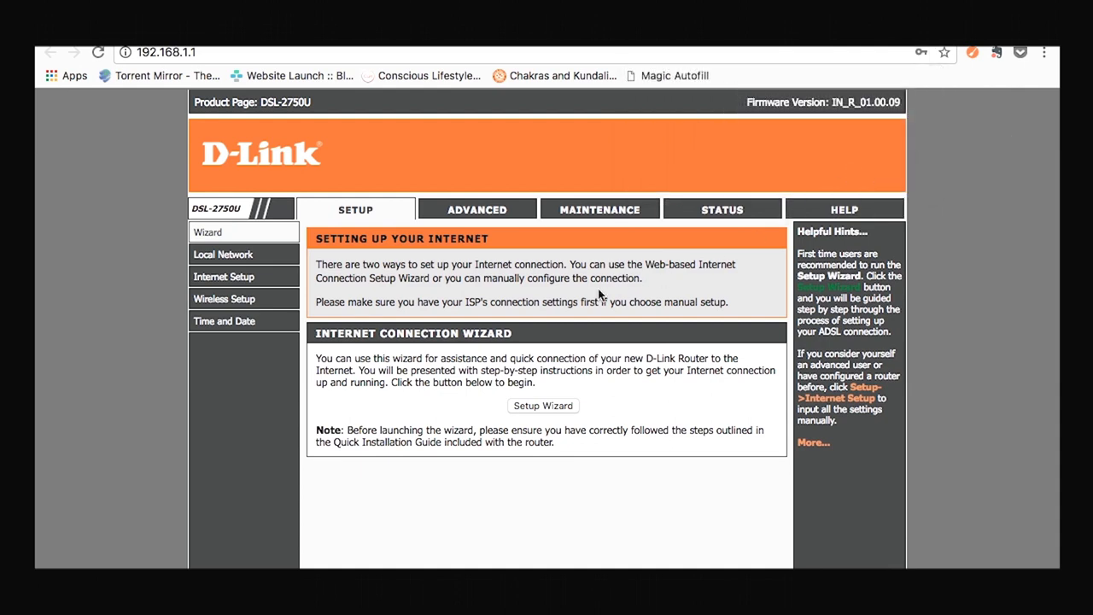
{"action": "mouse_move", "coordinate": [351, 406]}
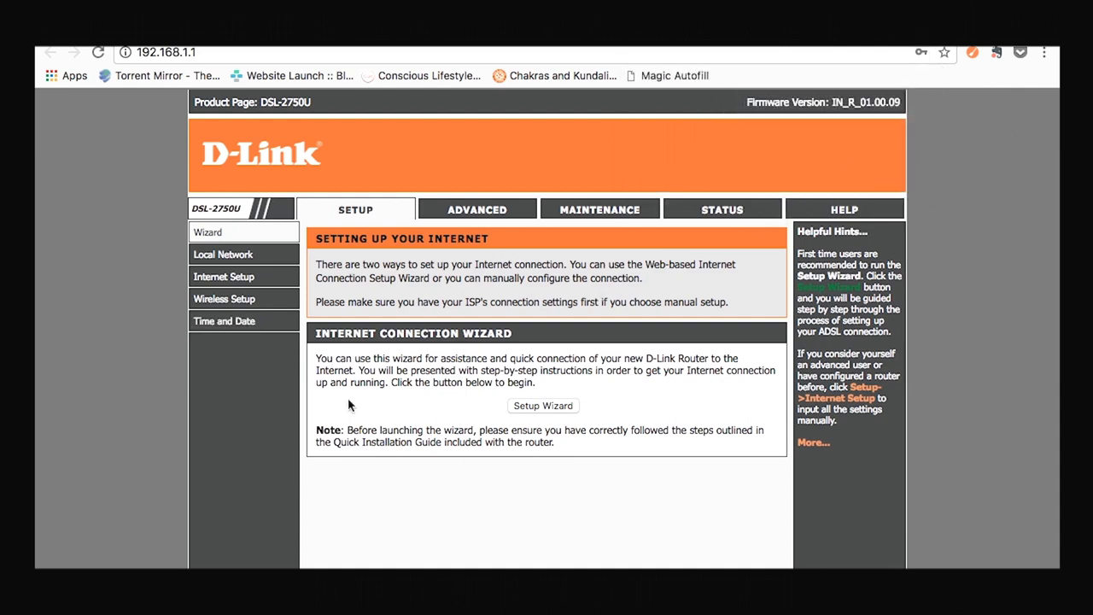
{"action": "mouse_move", "coordinate": [525, 419]}
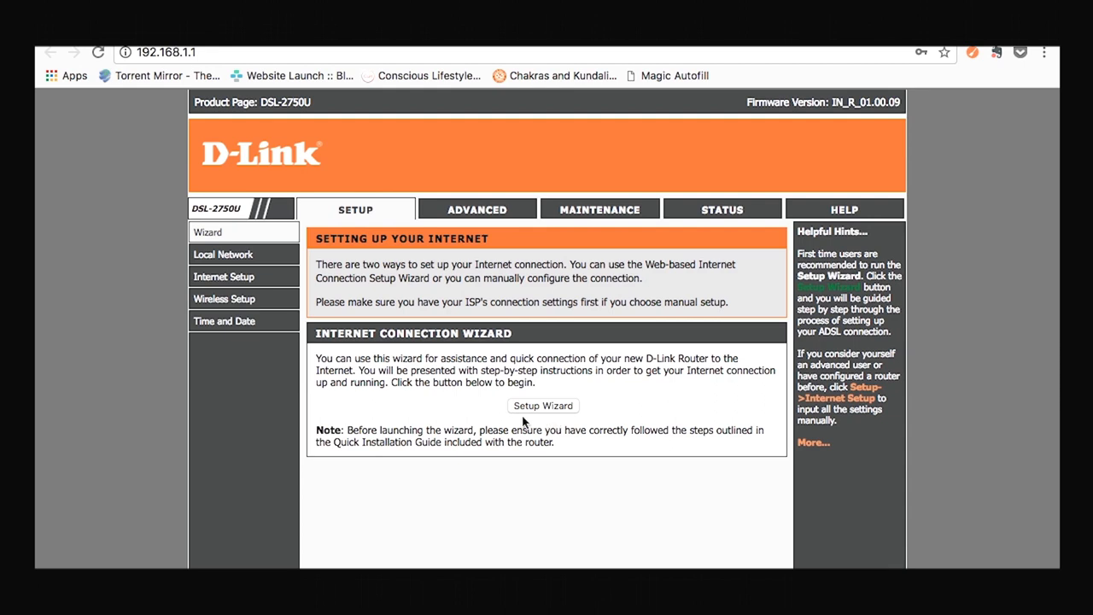
{"action": "left_click", "coordinate": [224, 276]}
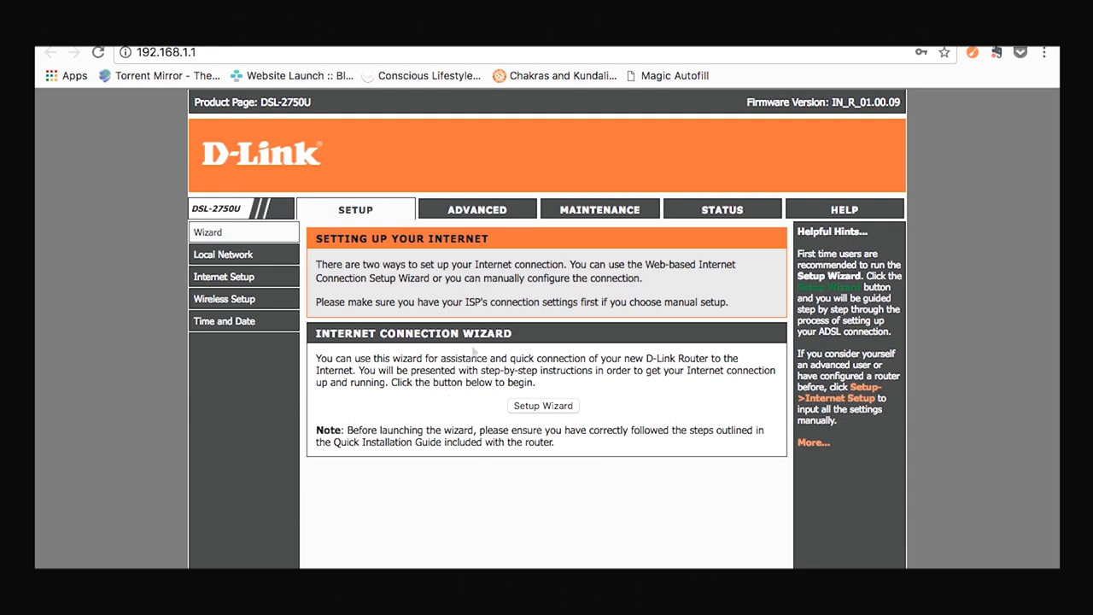
{"action": "mouse_move", "coordinate": [554, 410]}
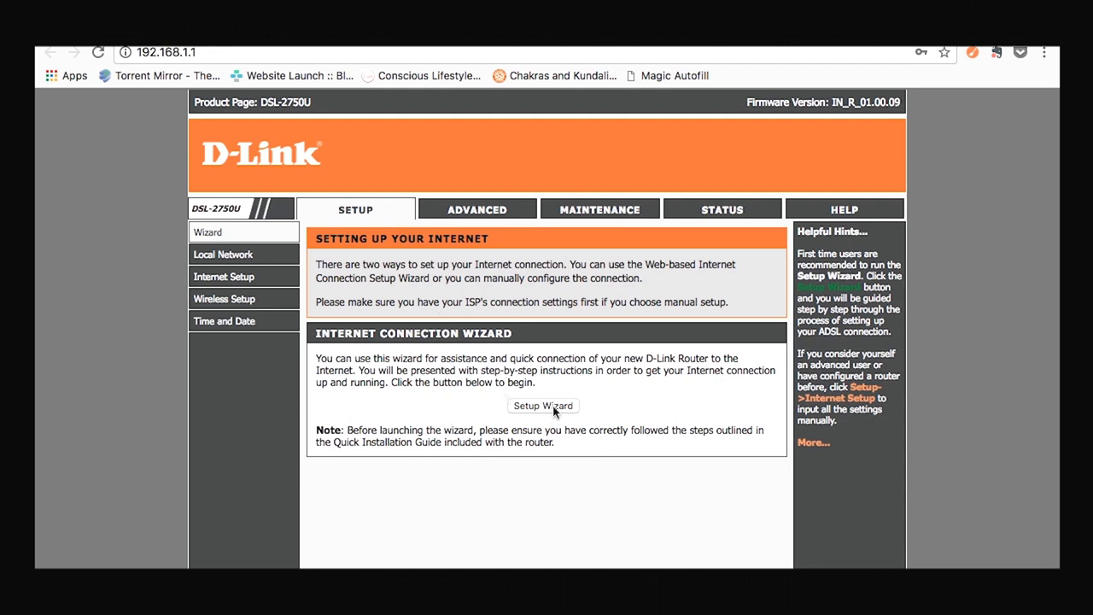
{"action": "left_click", "coordinate": [543, 405]}
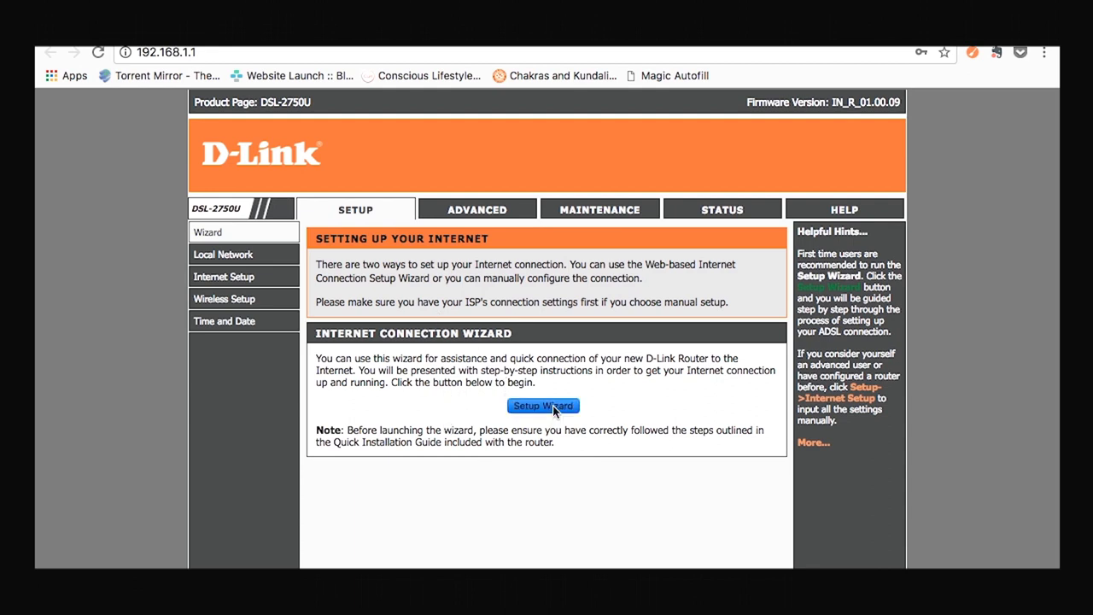
Advance past the wizard welcome screen to the Step 1 login password change.
{"action": "left_click", "coordinate": [542, 405]}
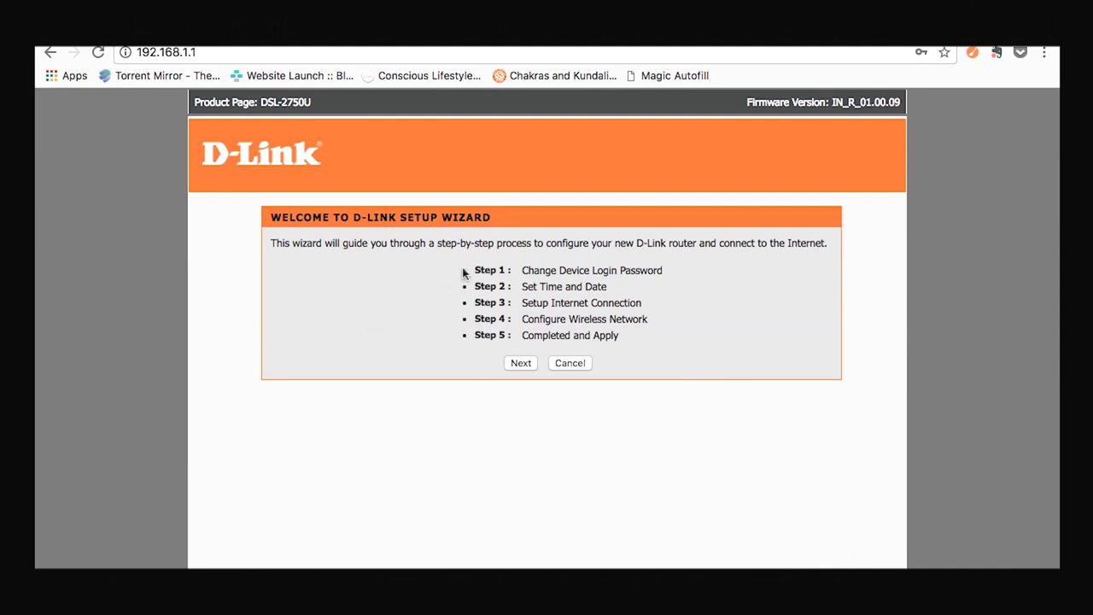
{"action": "mouse_move", "coordinate": [438, 244]}
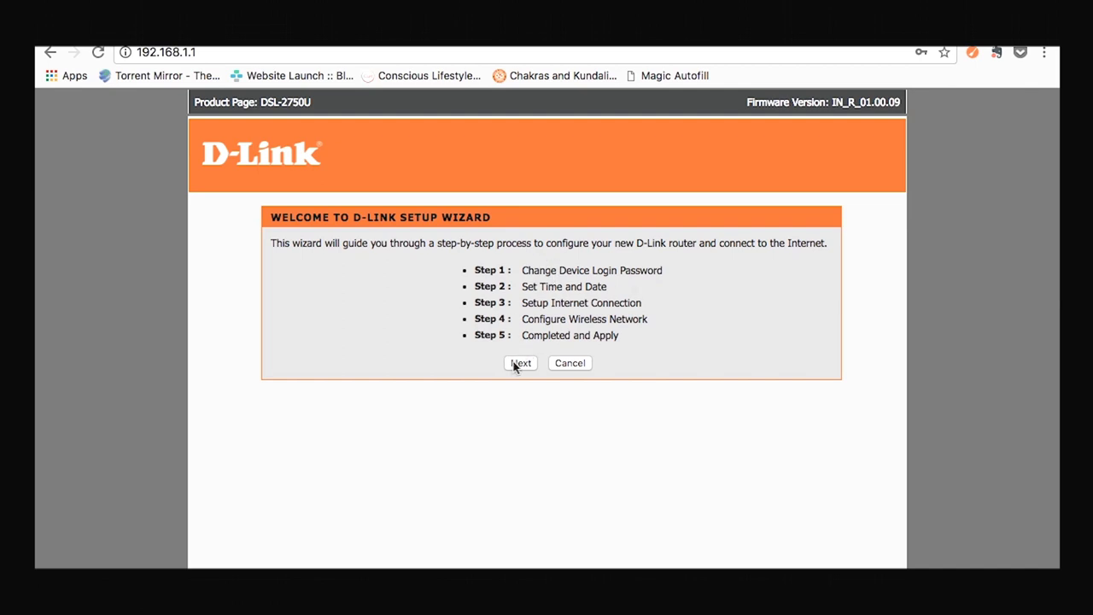
{"action": "left_click", "coordinate": [519, 363]}
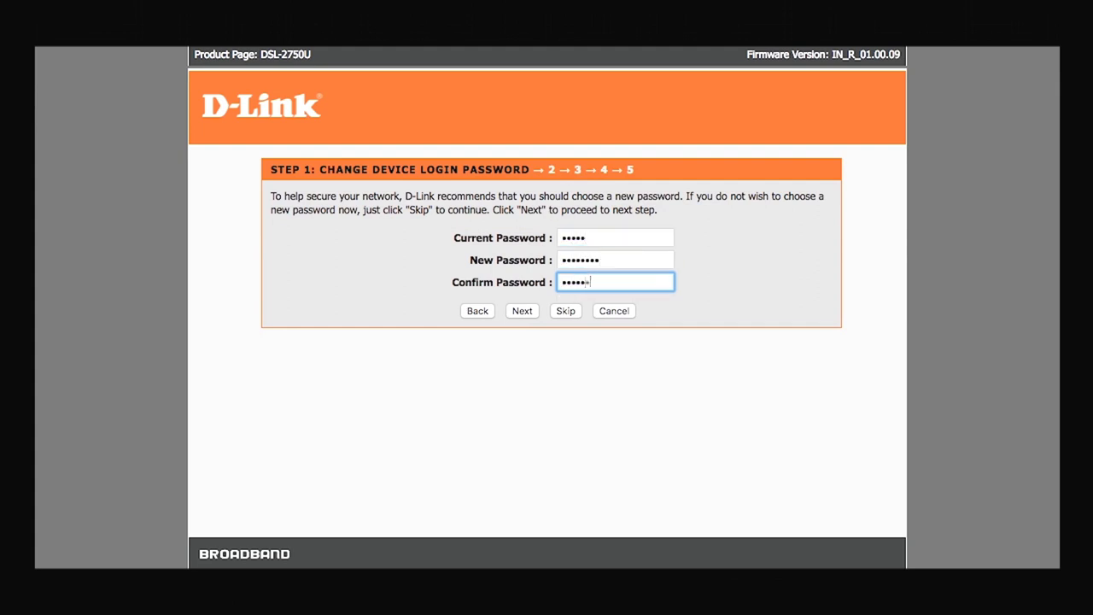
Submit the new login password to reach the GMT+05:30 time and date step.
{"action": "left_click", "coordinate": [522, 311]}
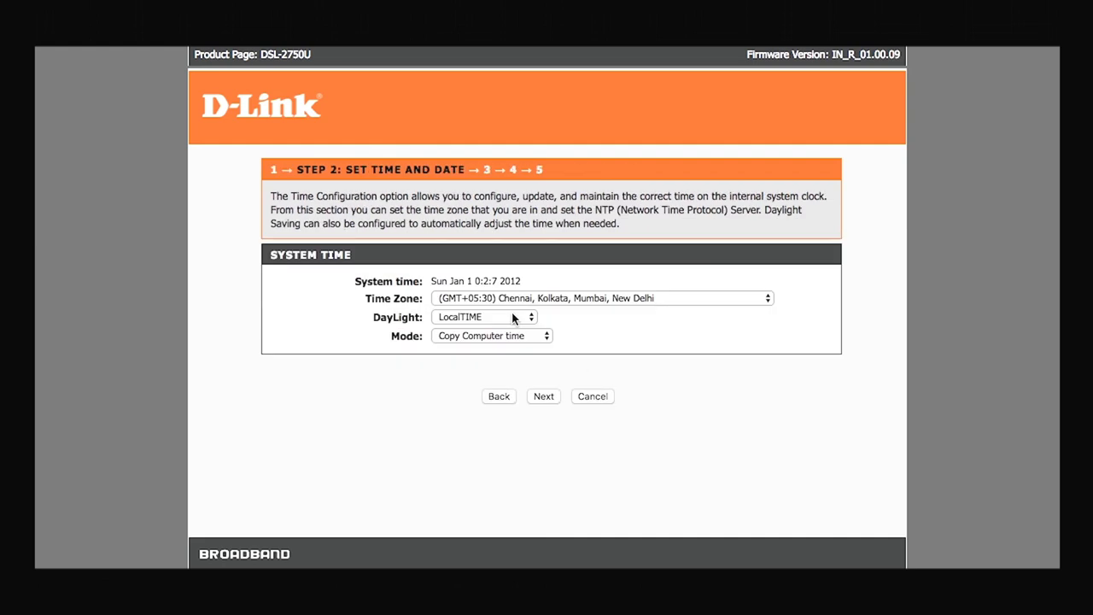
{"action": "mouse_move", "coordinate": [547, 298]}
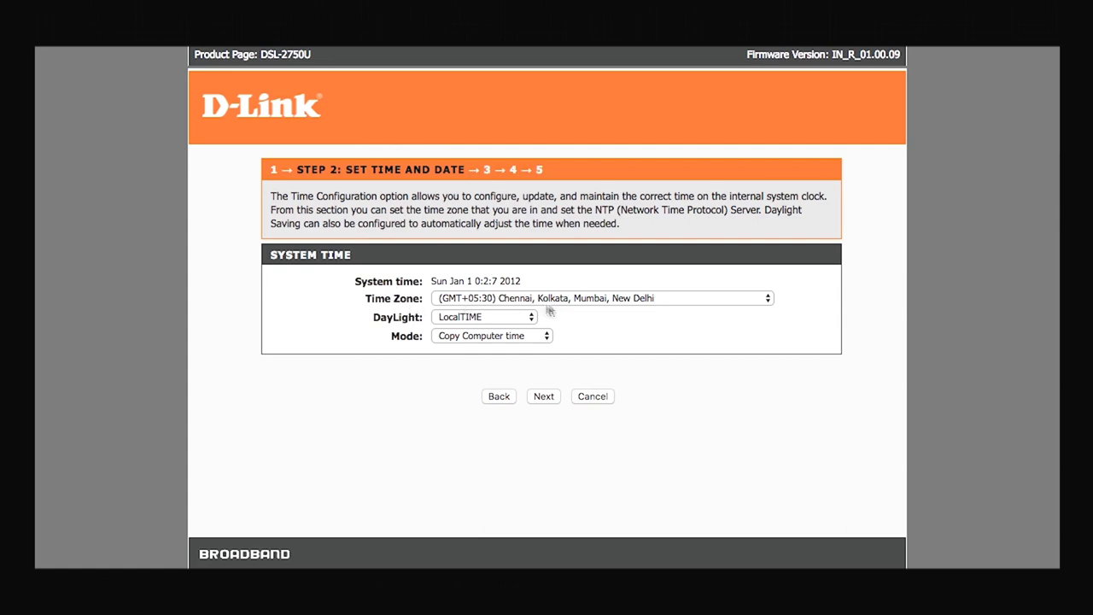
{"action": "mouse_move", "coordinate": [550, 327]}
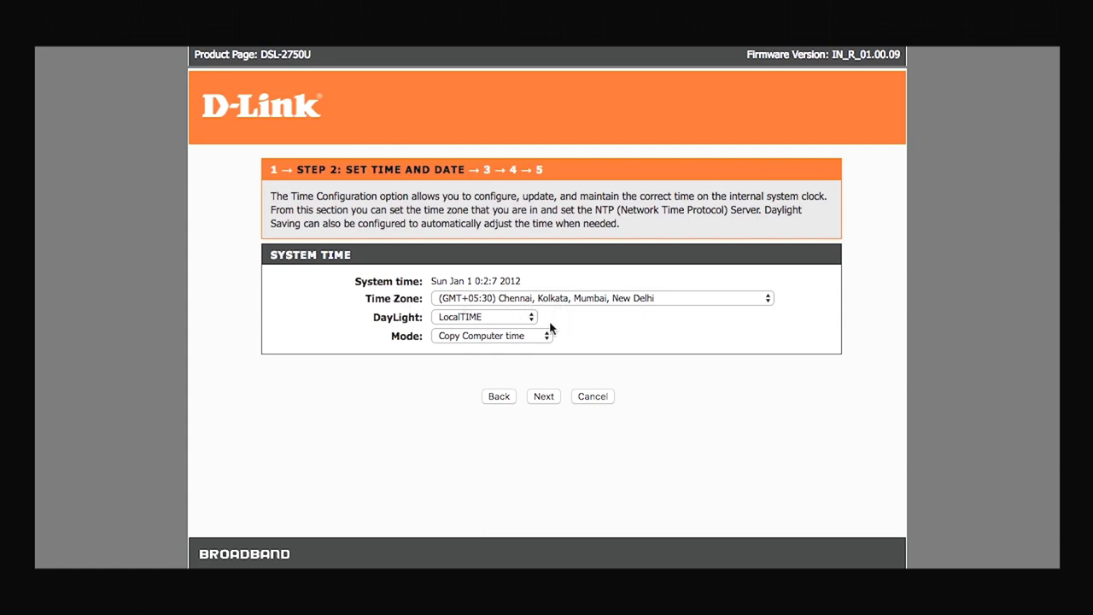
{"action": "mouse_move", "coordinate": [543, 399]}
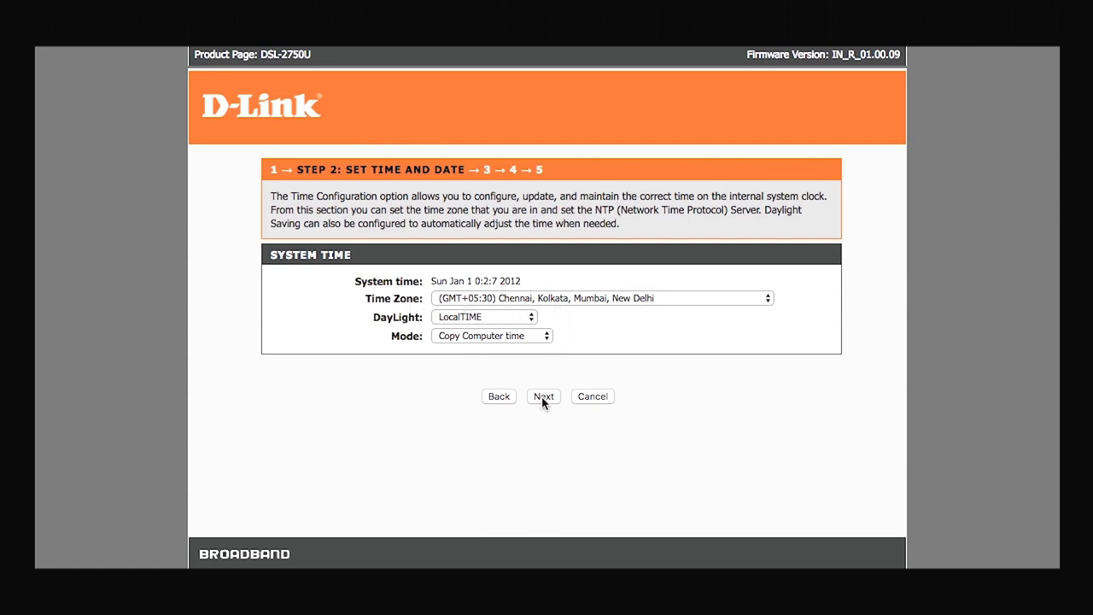
Accept the time settings and choose India as country and BSNL as provider.
{"action": "left_click", "coordinate": [543, 396]}
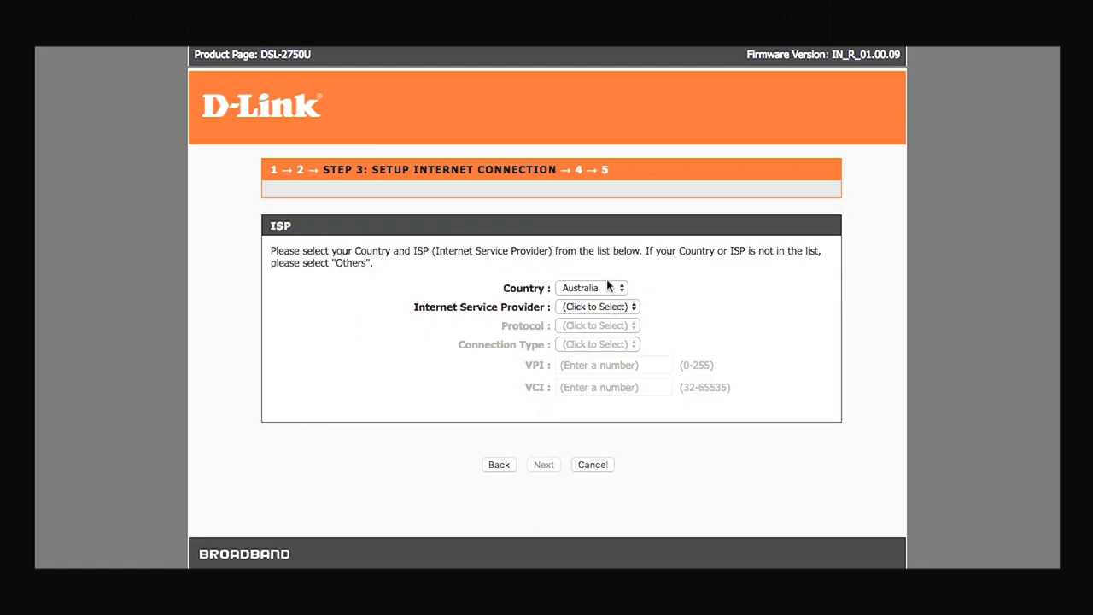
{"action": "left_click", "coordinate": [591, 287]}
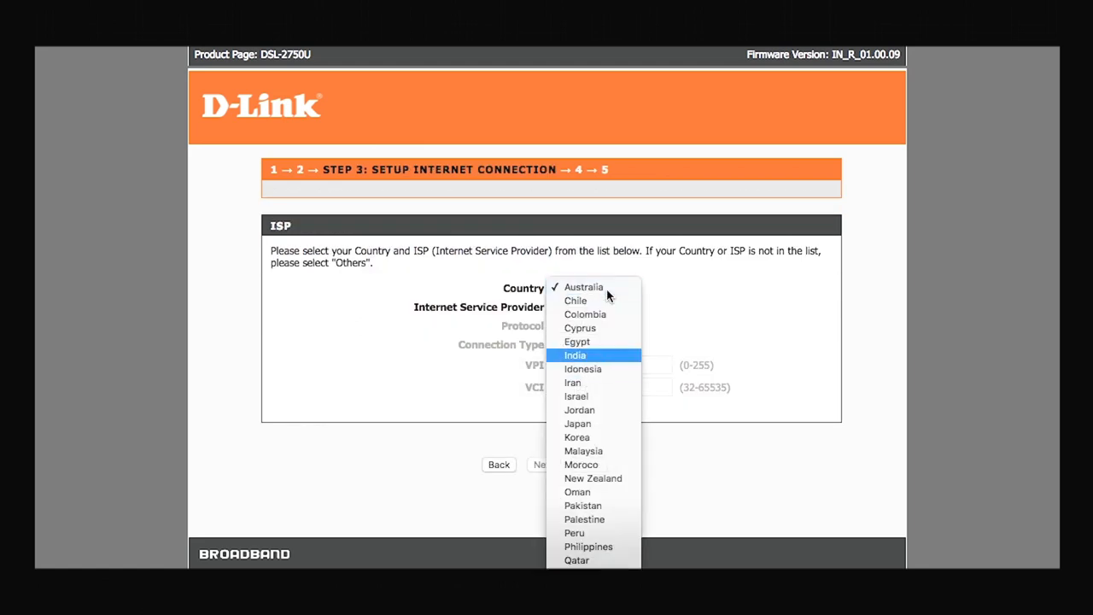
{"action": "left_click", "coordinate": [575, 355]}
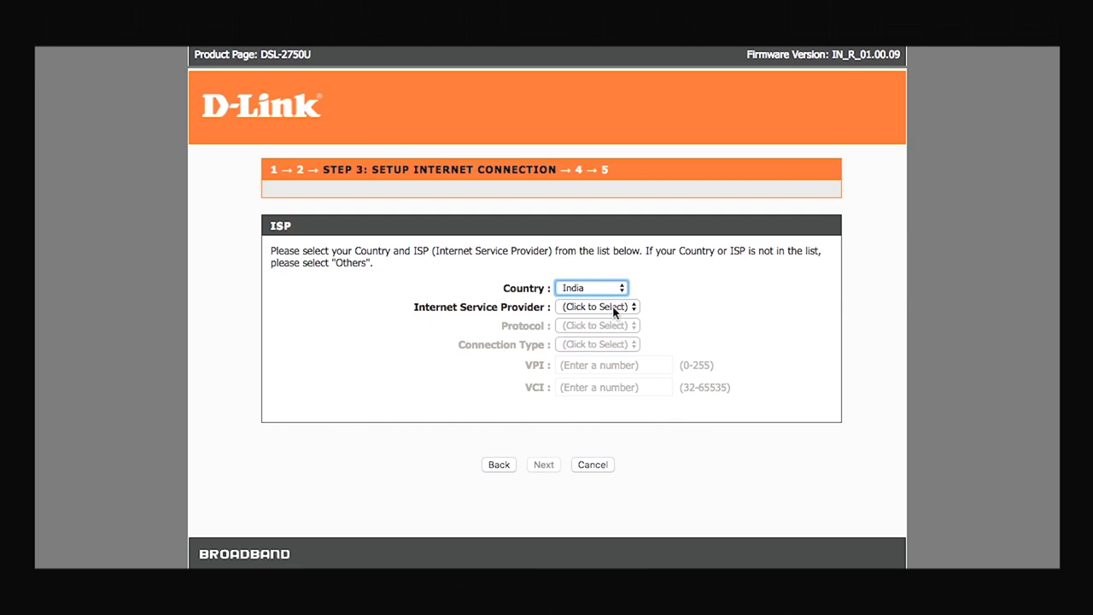
{"action": "left_click", "coordinate": [596, 306]}
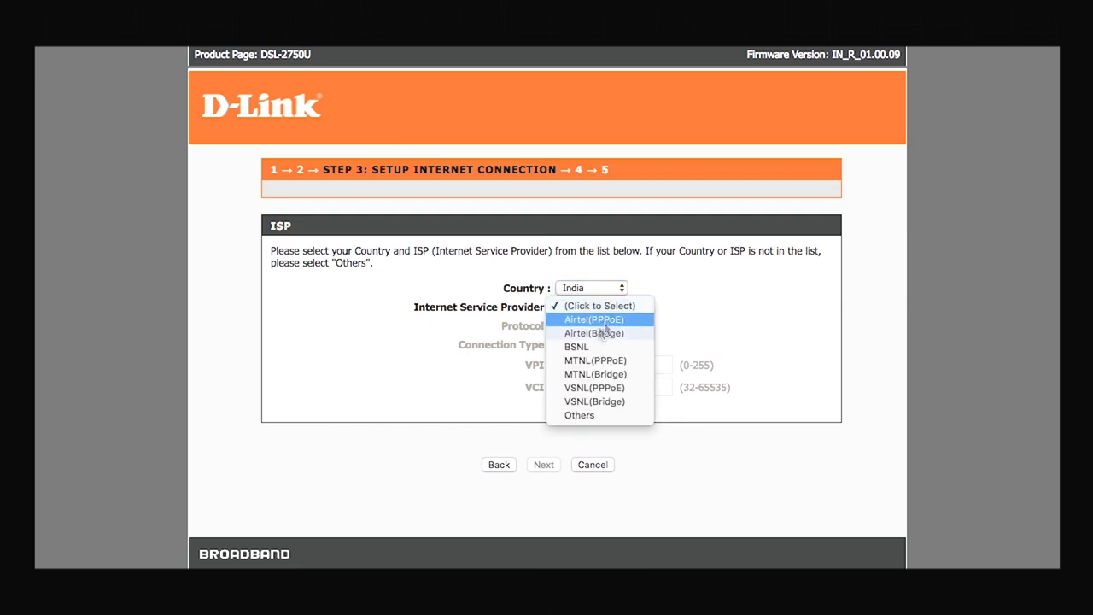
{"action": "left_click", "coordinate": [575, 347]}
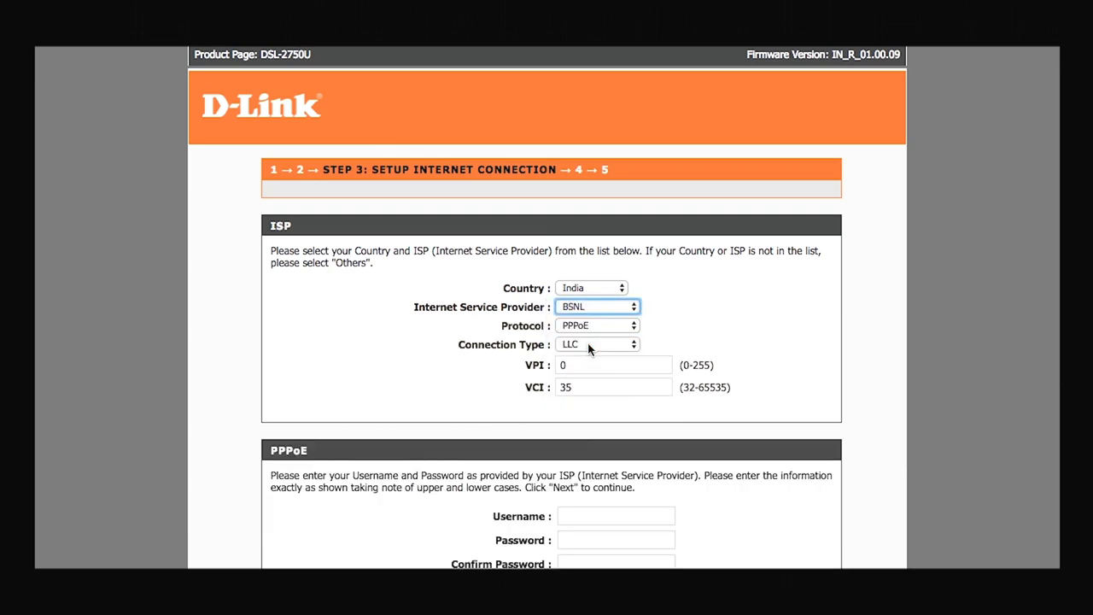
{"action": "mouse_move", "coordinate": [583, 344]}
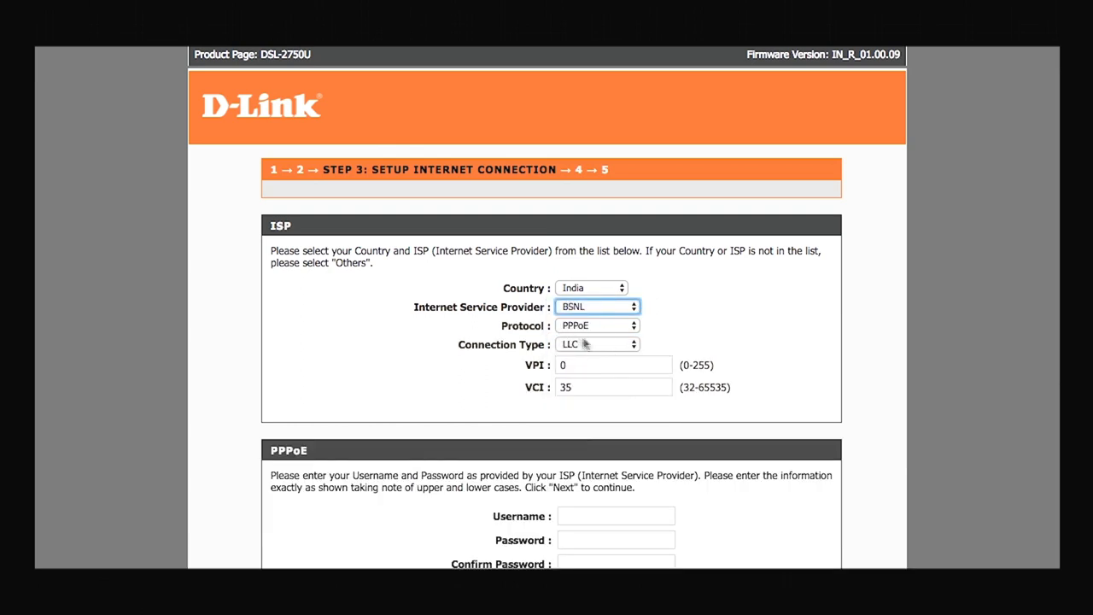
{"action": "mouse_move", "coordinate": [651, 337]}
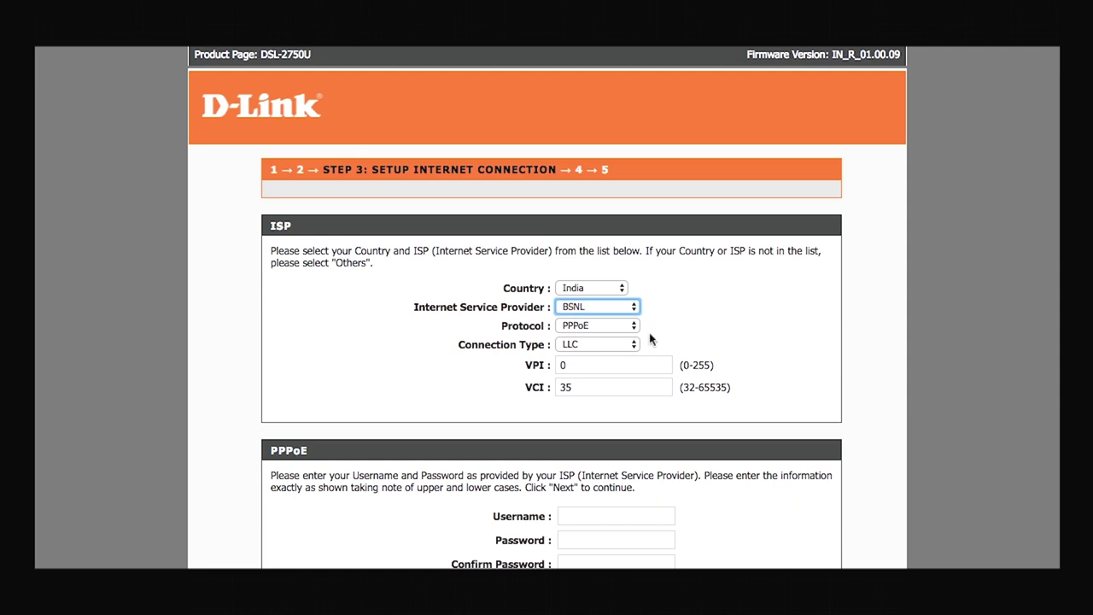
{"action": "mouse_move", "coordinate": [520, 343]}
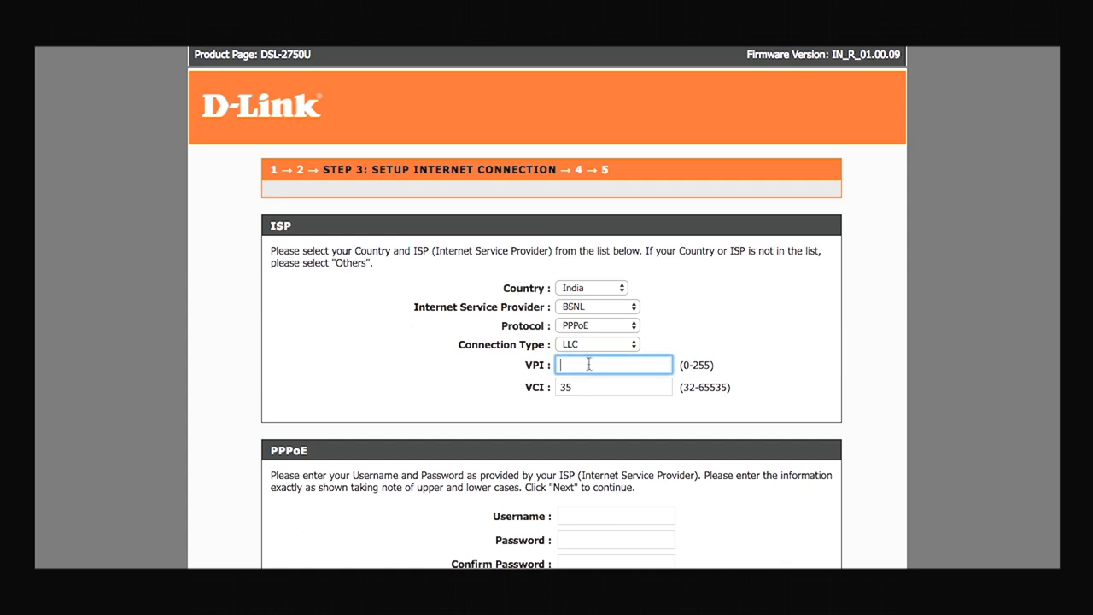
Enter the PPPoE username, password and confirmation, then continue to wireless setup.
{"action": "type", "text": "0"}
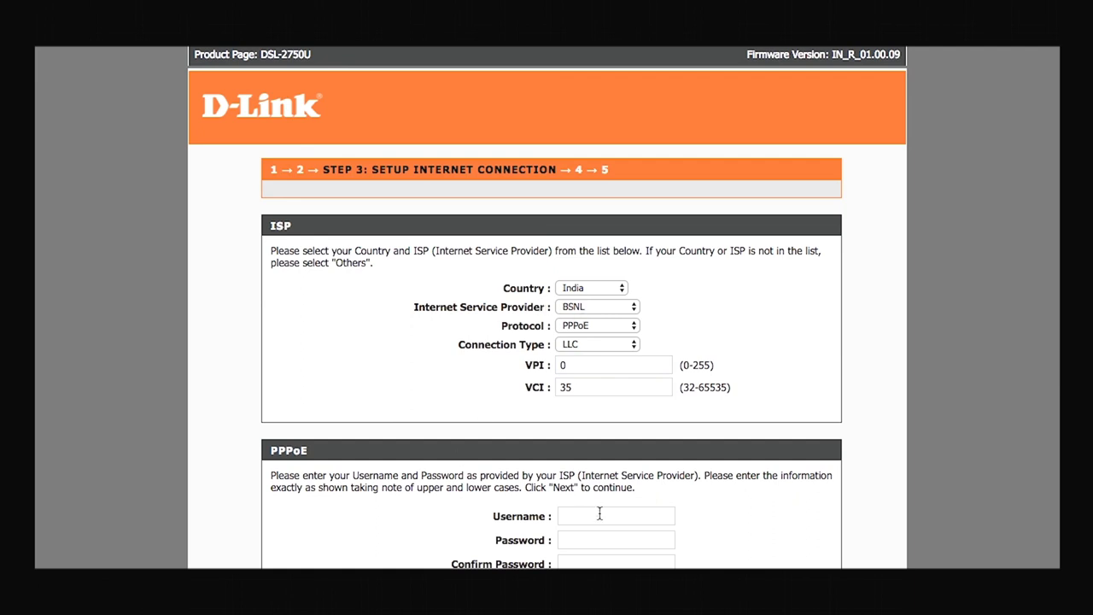
{"action": "left_click", "coordinate": [615, 515]}
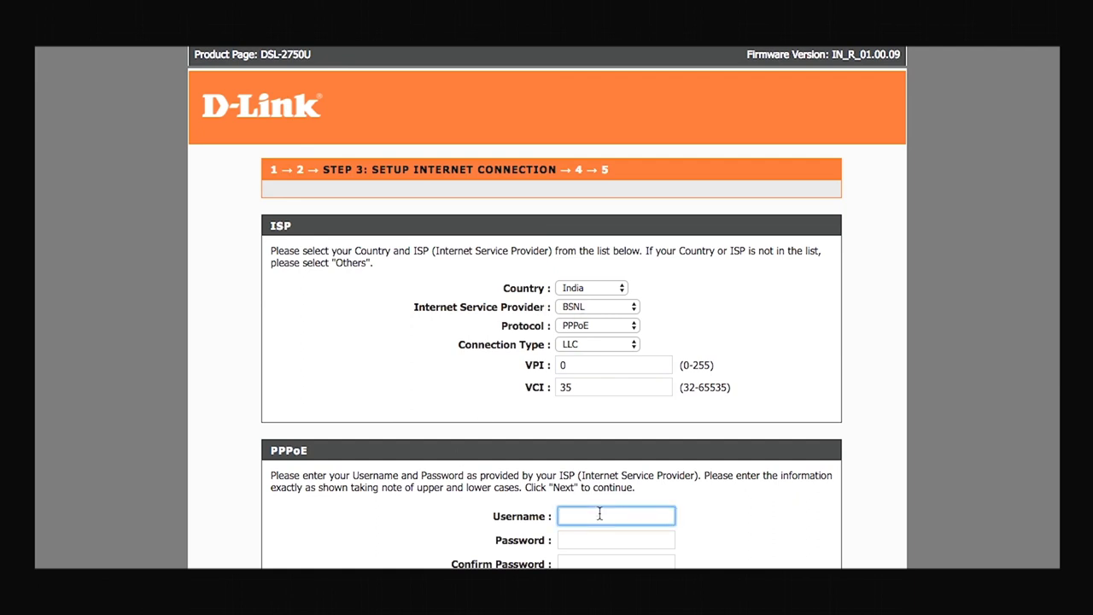
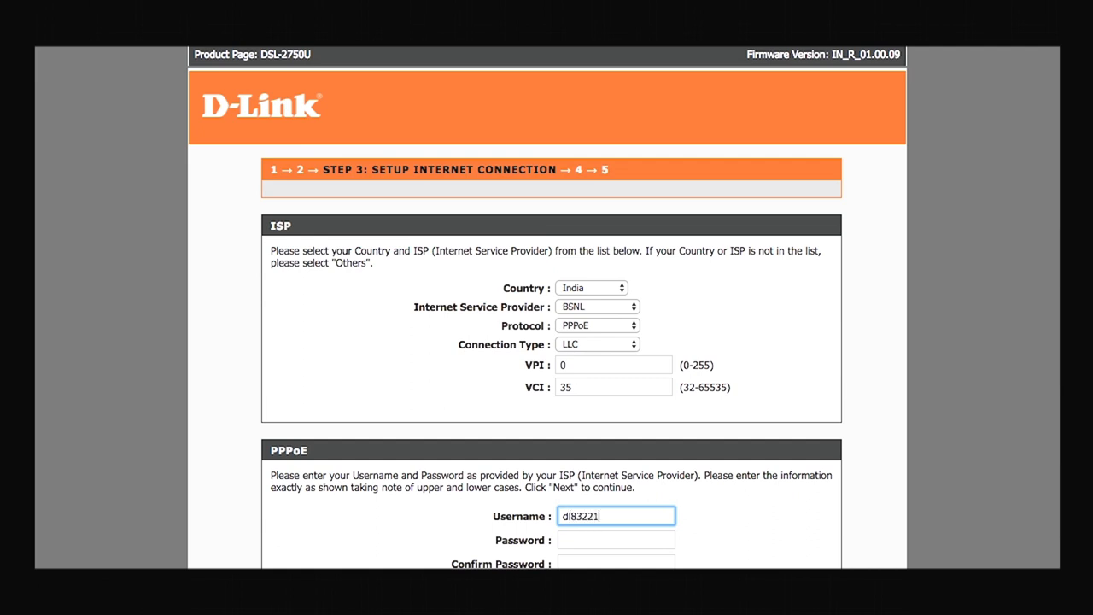
{"action": "left_click", "coordinate": [615, 541]}
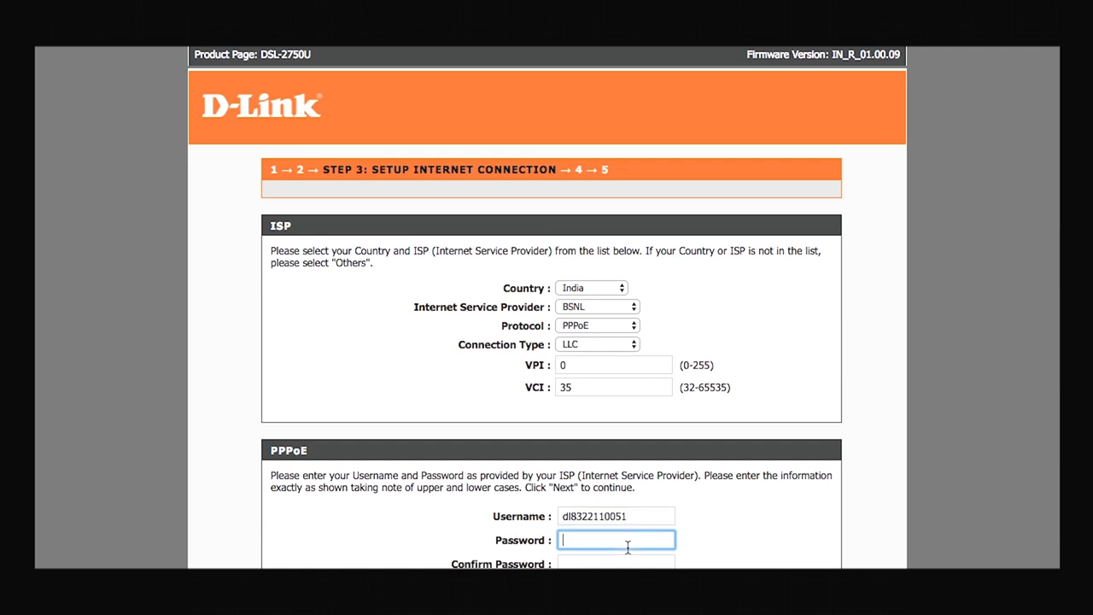
{"action": "type", "text": "password"}
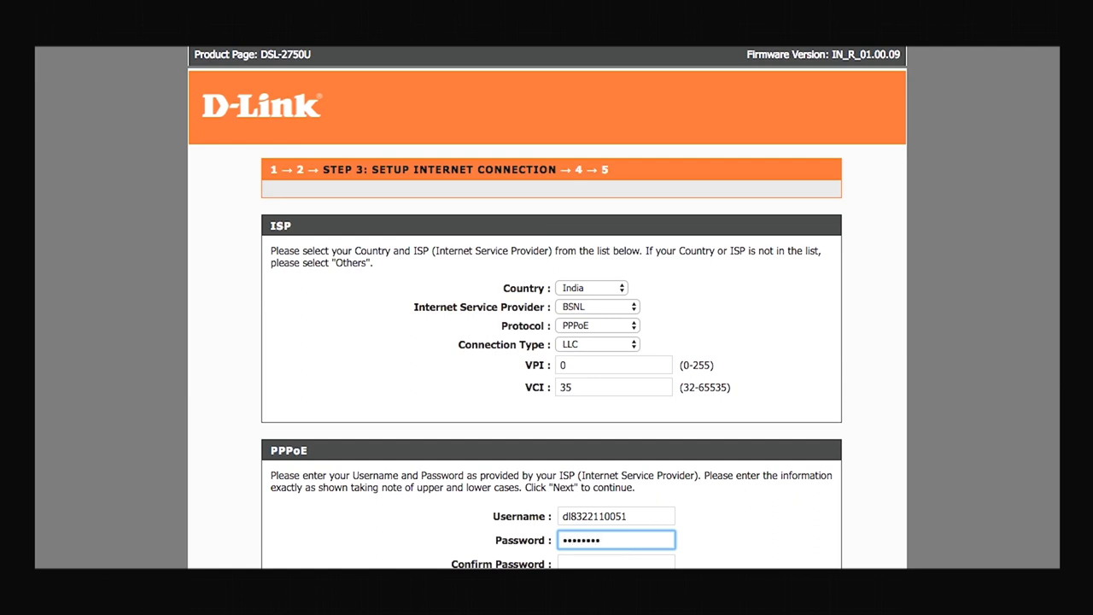
{"action": "left_click", "coordinate": [615, 564]}
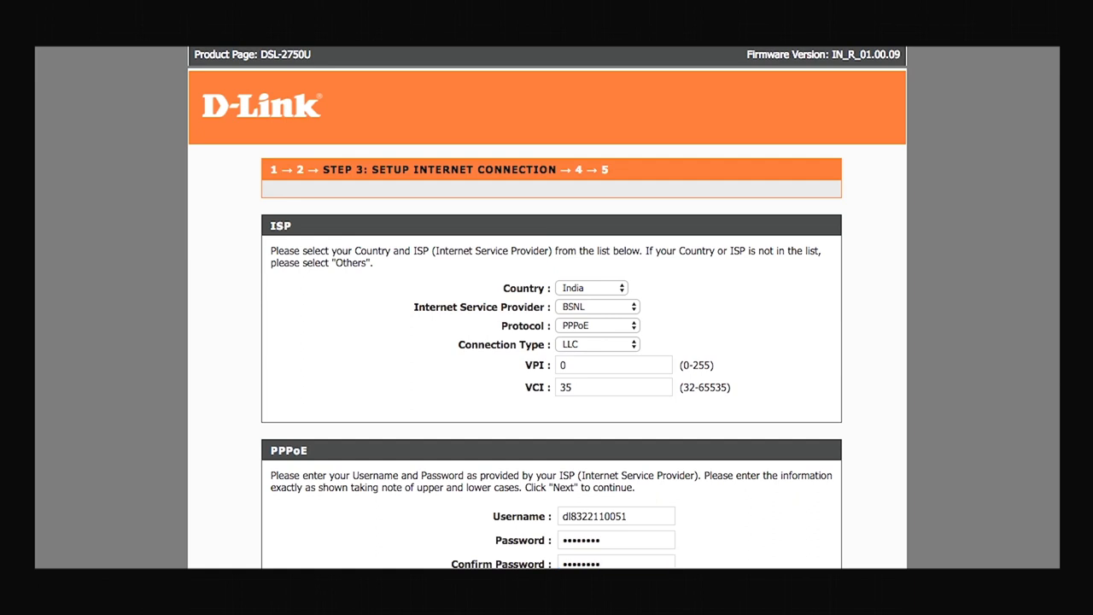
{"action": "scroll", "scroll_direction": "down", "scroll_amount": 3}
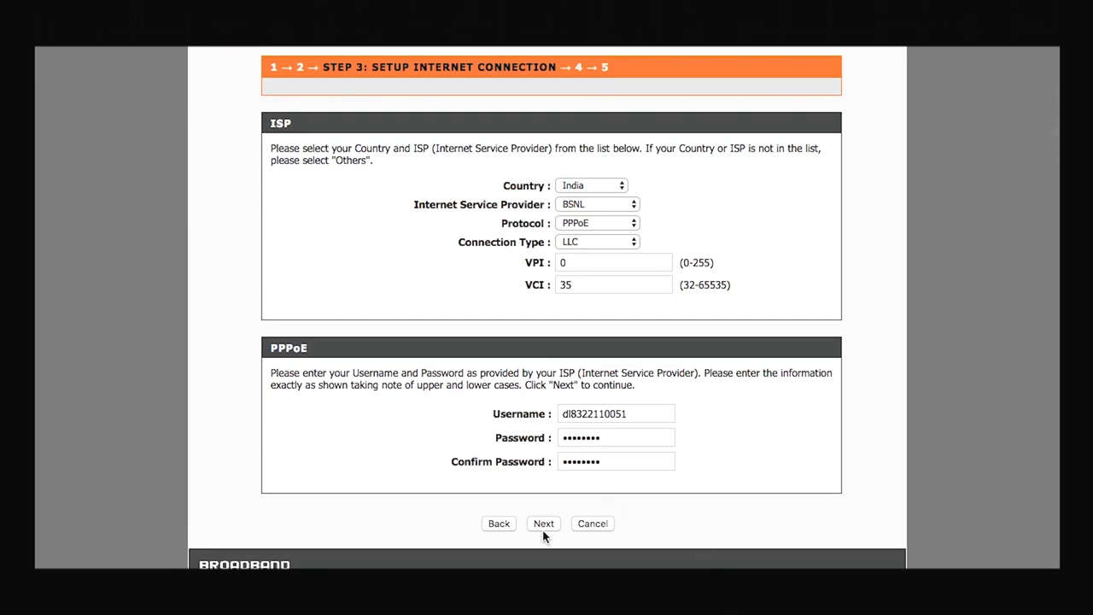
{"action": "left_click", "coordinate": [543, 523]}
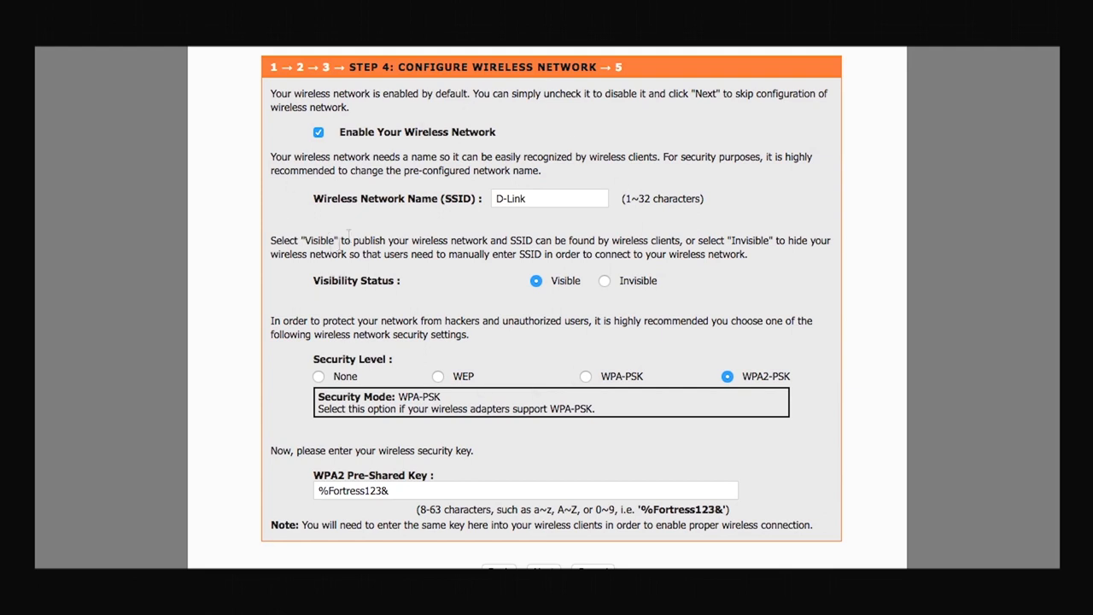
{"action": "mouse_move", "coordinate": [355, 145]}
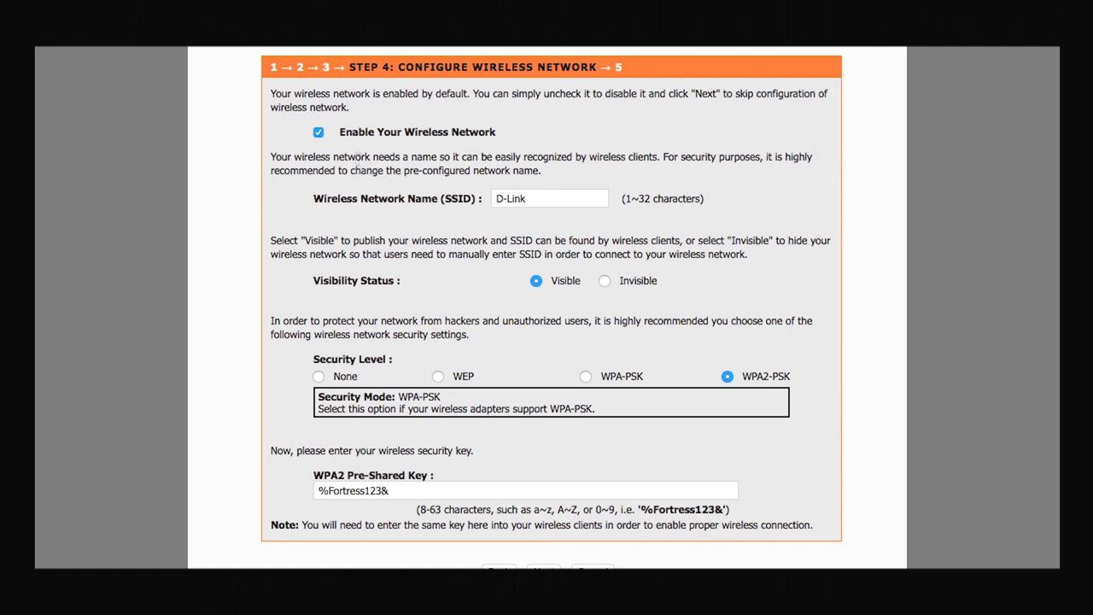
{"action": "mouse_move", "coordinate": [330, 137]}
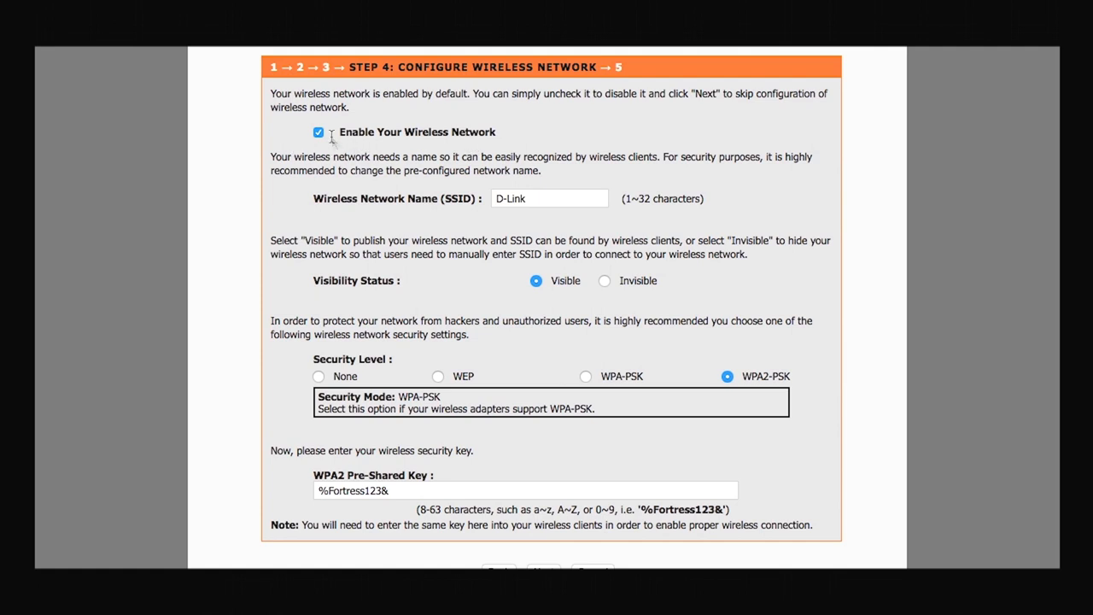
{"action": "left_click", "coordinate": [549, 198]}
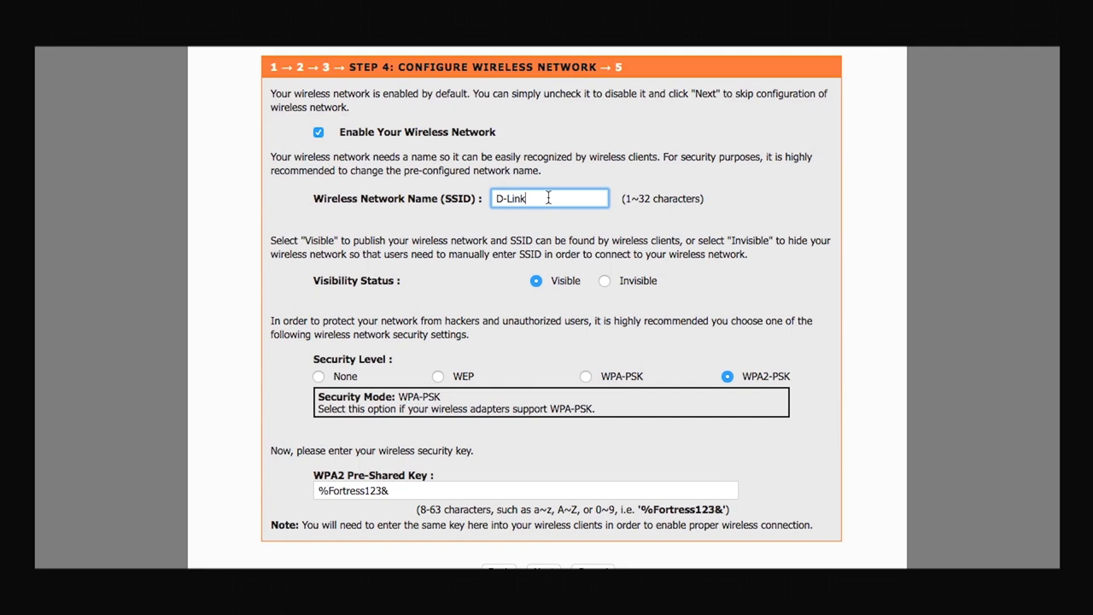
{"action": "mouse_move", "coordinate": [561, 198]}
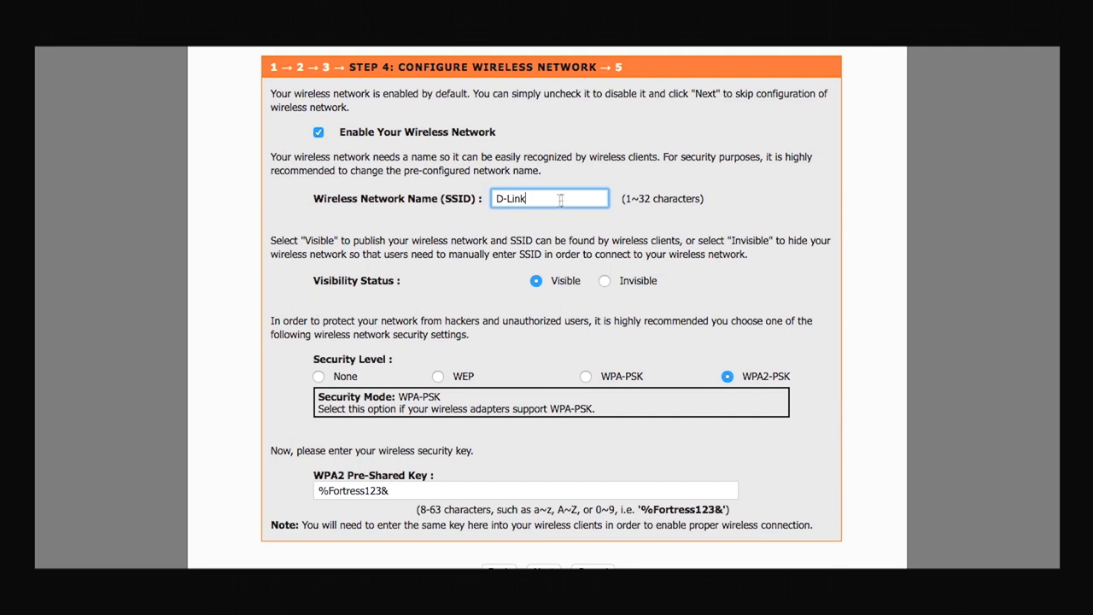
{"action": "mouse_move", "coordinate": [357, 293]}
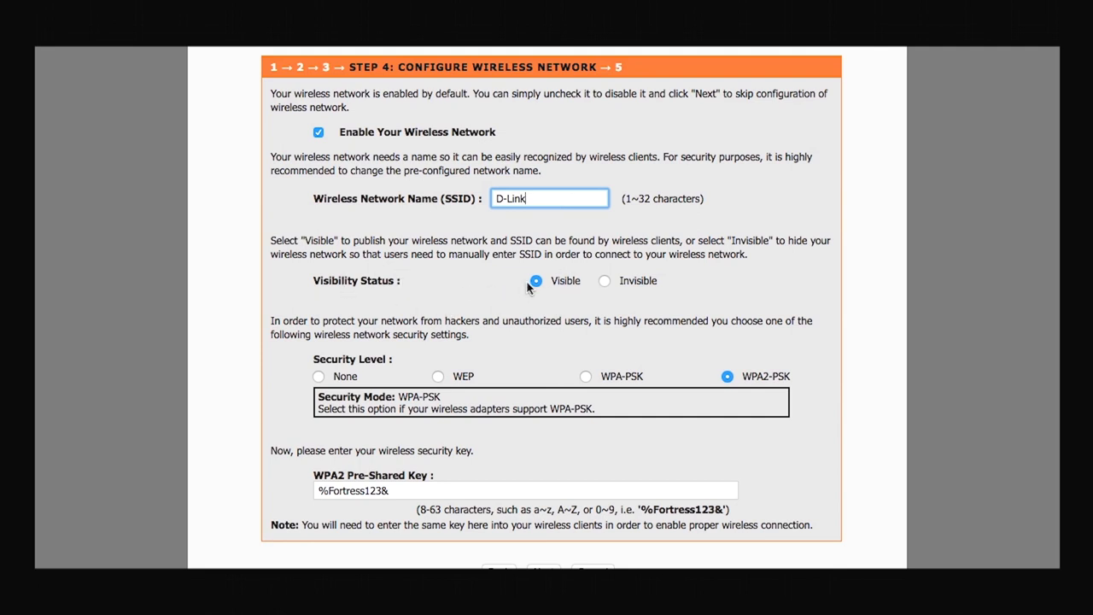
{"action": "mouse_move", "coordinate": [357, 396]}
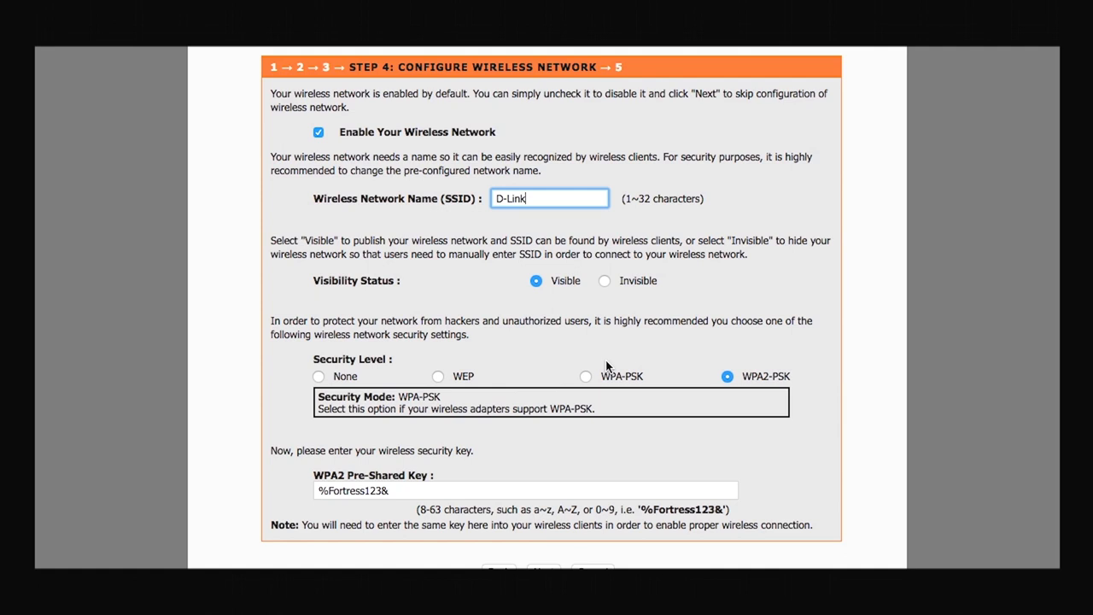
{"action": "mouse_move", "coordinate": [747, 390]}
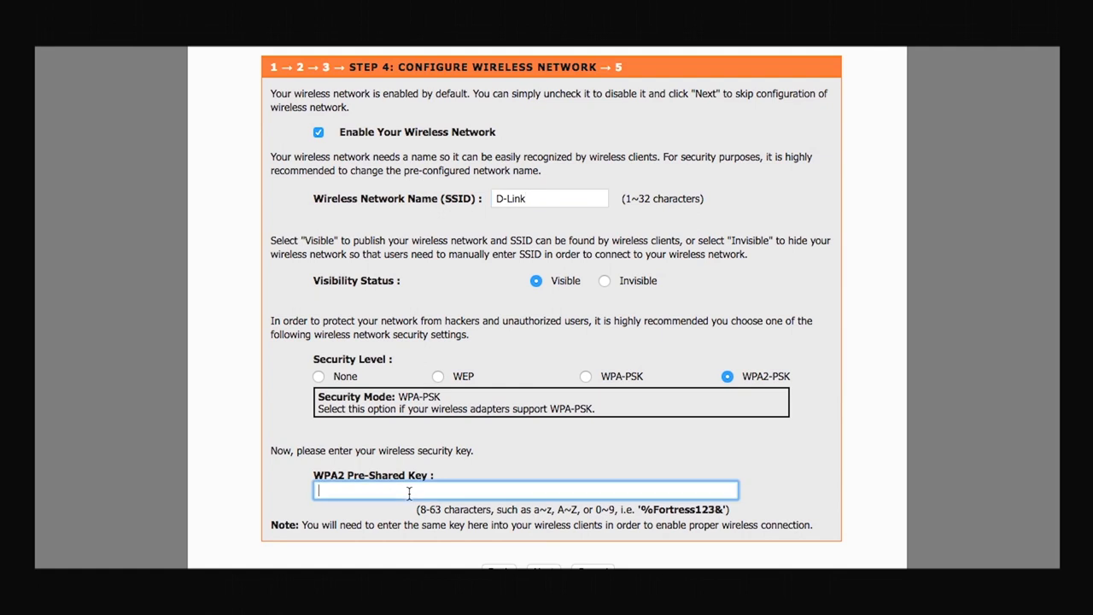
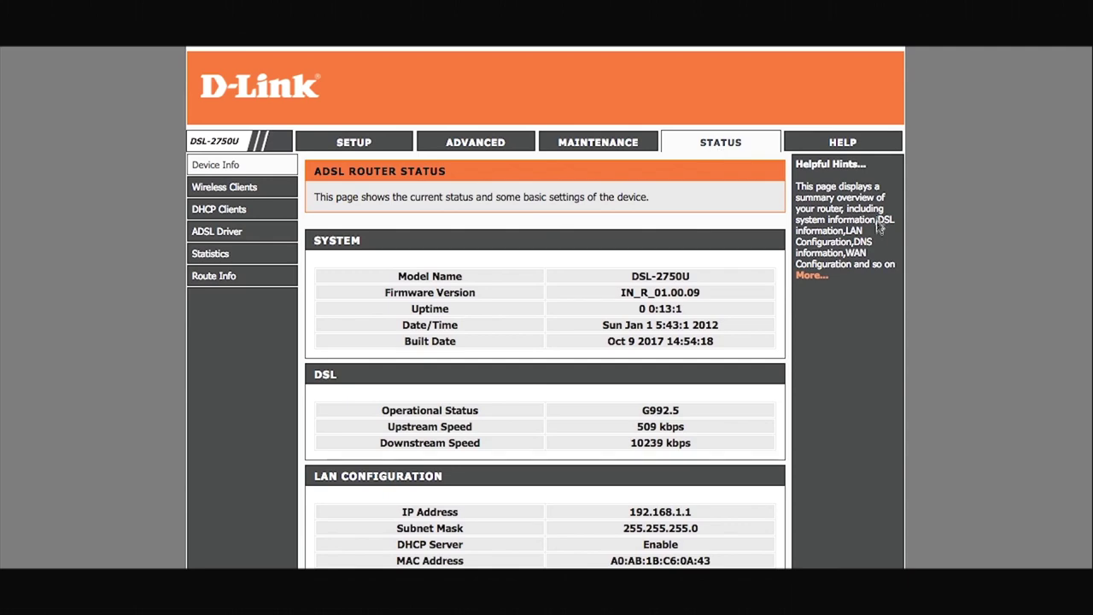
Scroll to WAN Configuration and select the pppoe1 WAN IP address.
{"action": "scroll", "scroll_direction": "down", "scroll_amount": 3}
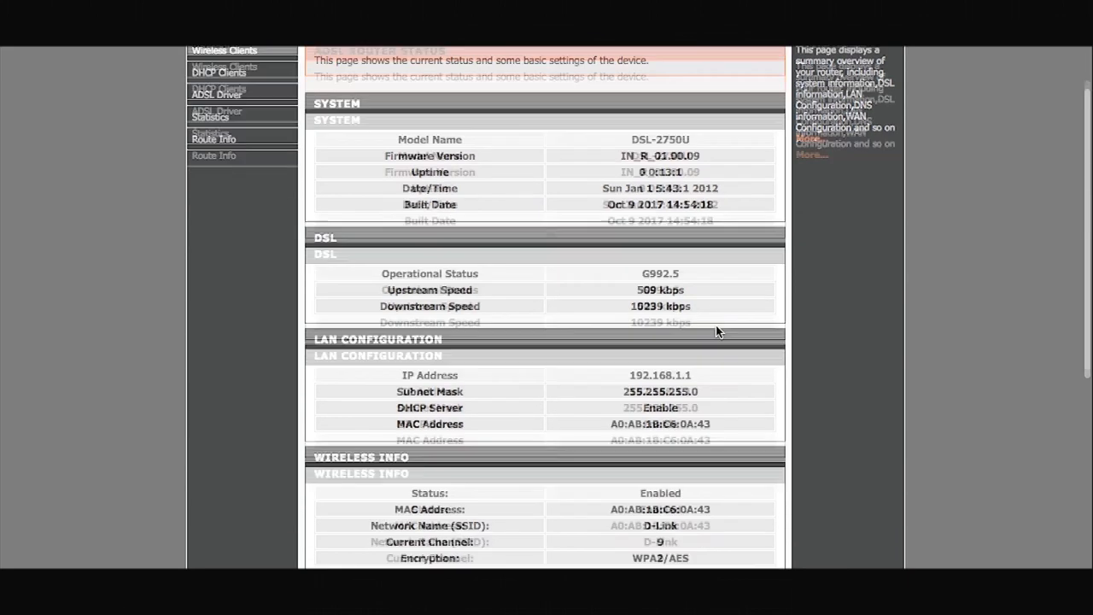
{"action": "scroll", "scroll_direction": "down", "scroll_amount": 3}
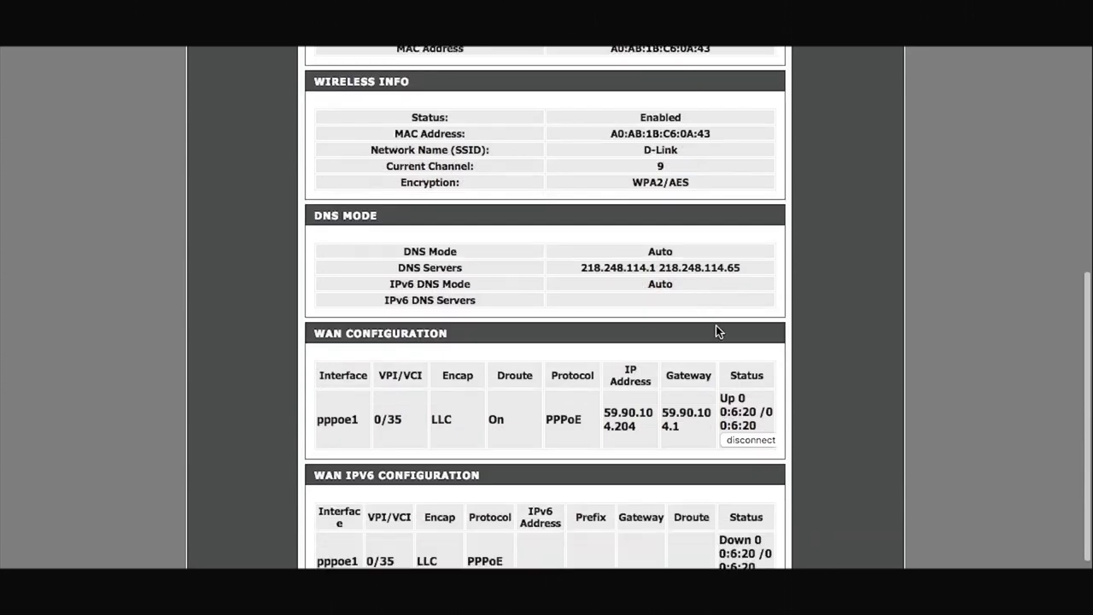
{"action": "scroll", "scroll_direction": "down", "scroll_amount": 3}
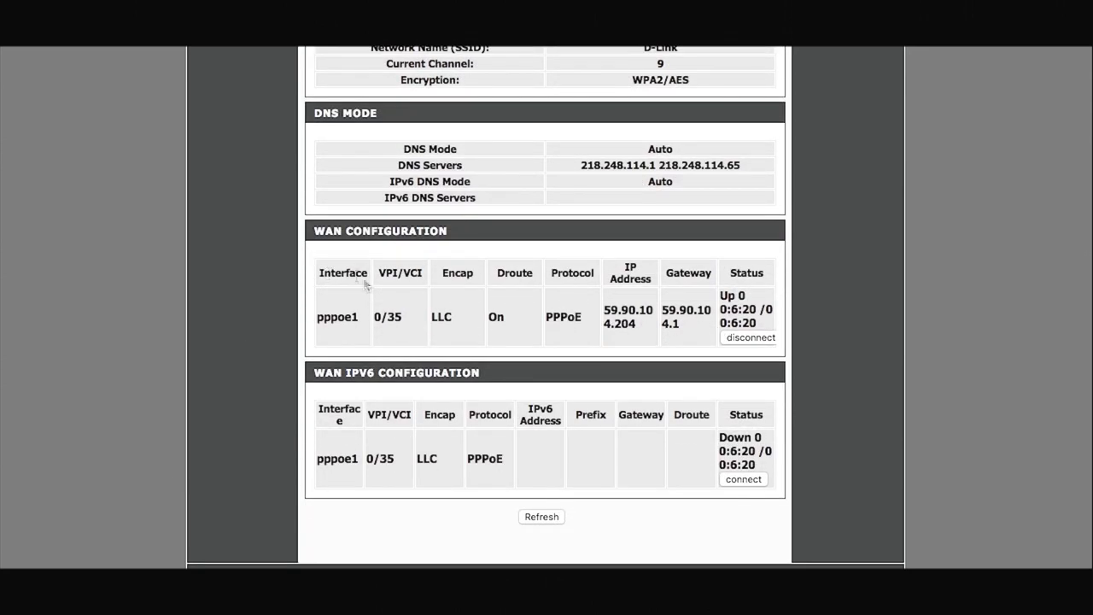
{"action": "mouse_move", "coordinate": [369, 323]}
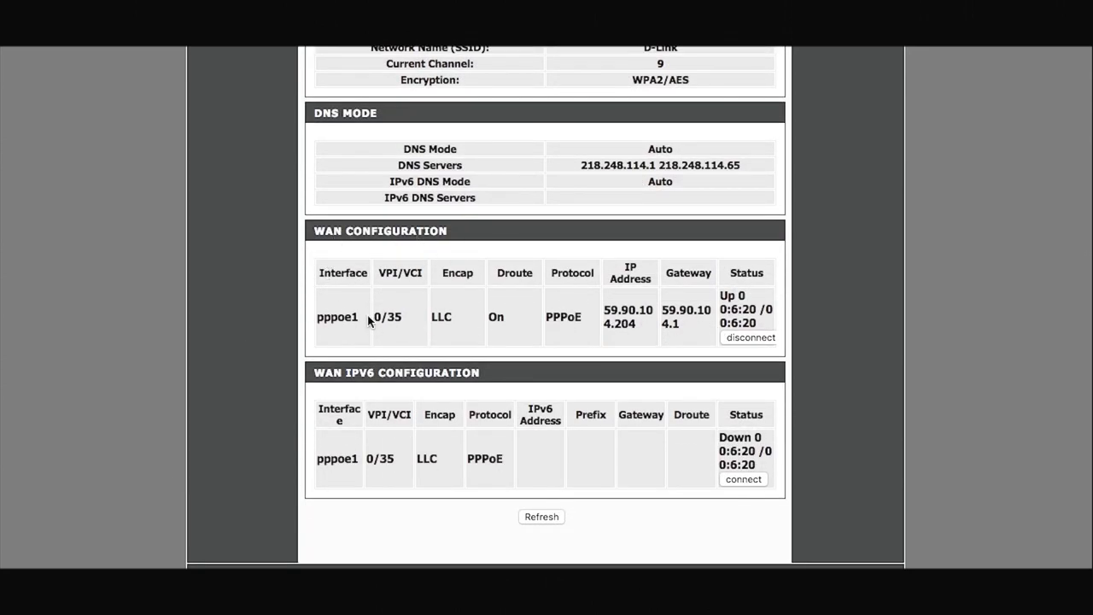
{"action": "mouse_move", "coordinate": [409, 319]}
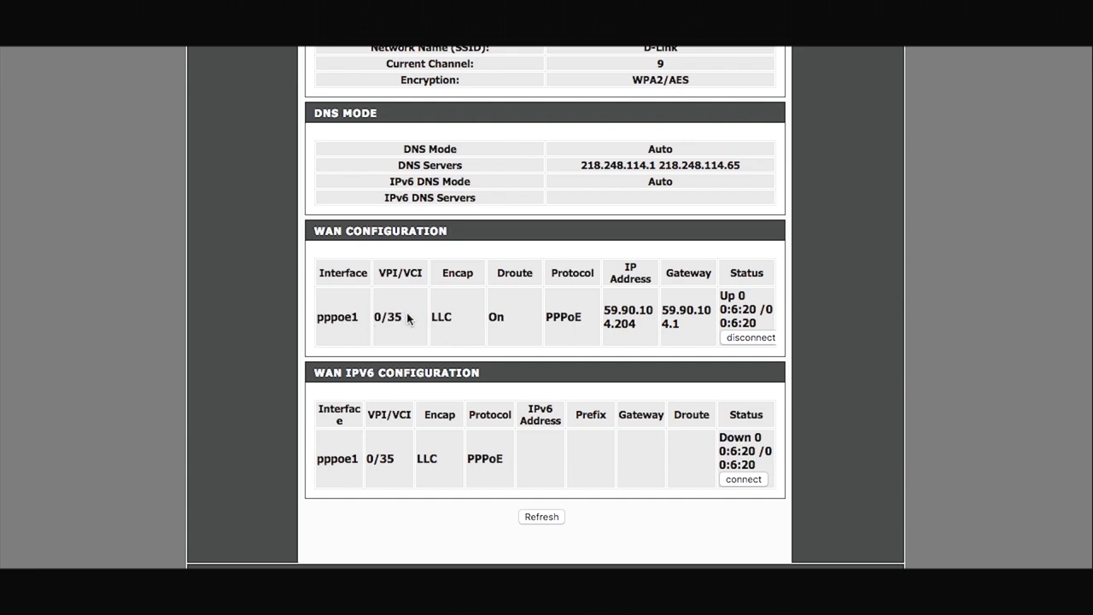
{"action": "mouse_move", "coordinate": [515, 343]}
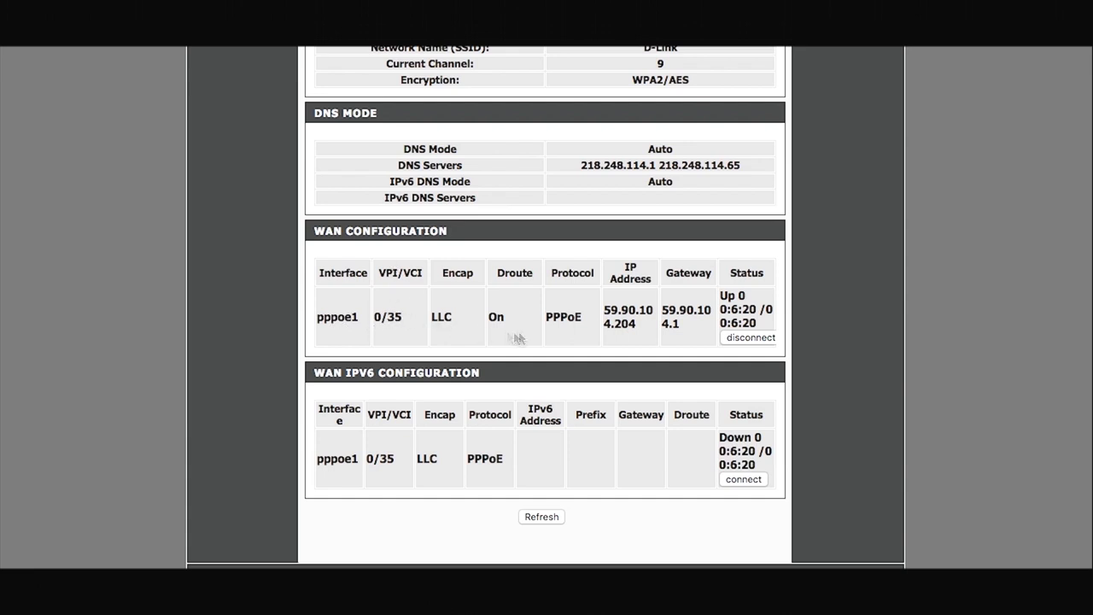
{"action": "mouse_move", "coordinate": [628, 312]}
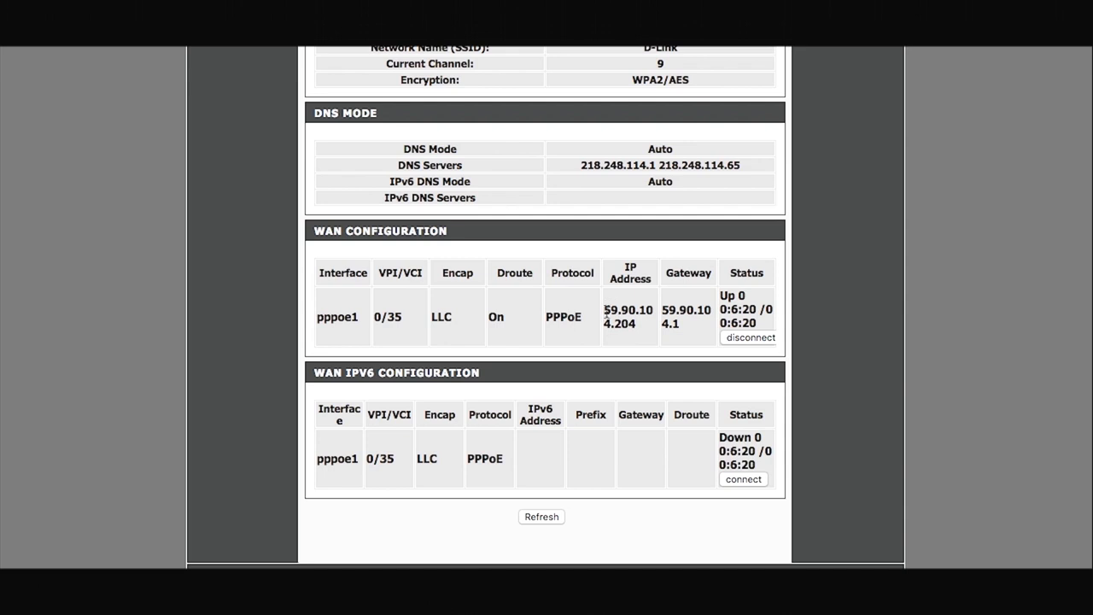
{"action": "double_click", "coordinate": [627, 316]}
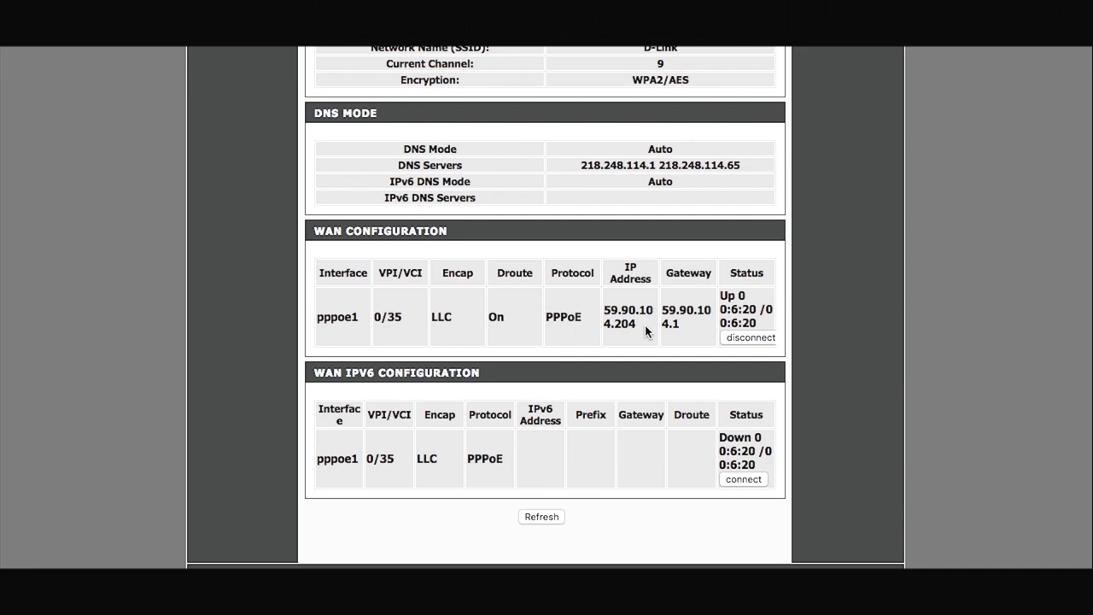
{"action": "mouse_move", "coordinate": [598, 275]}
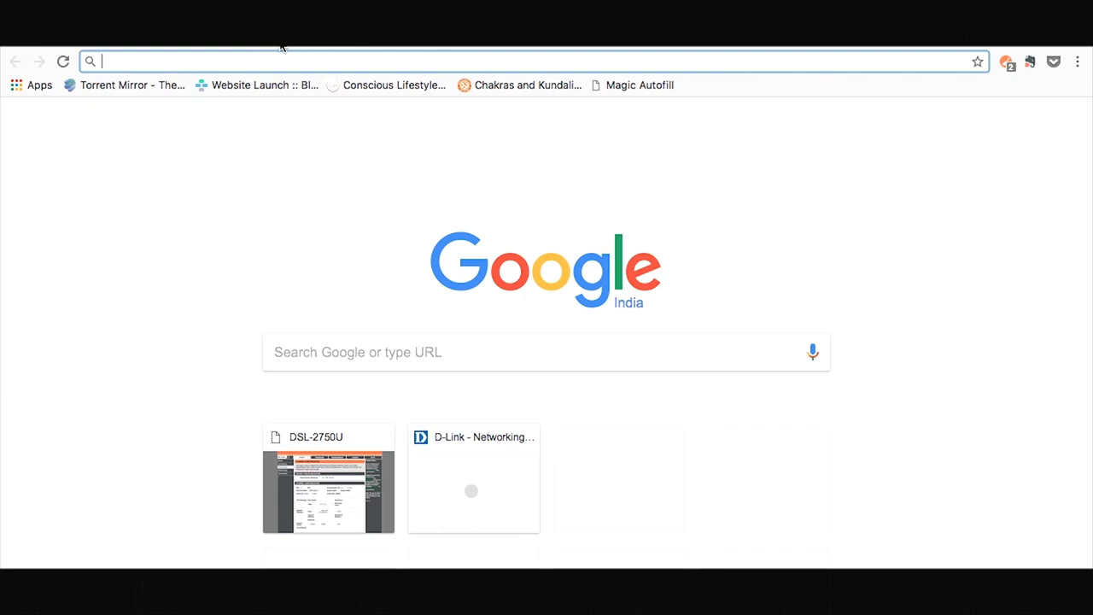
Load dlink.co.in in a new tab to verify internet access.
{"action": "type", "text": "dlink.co.in"}
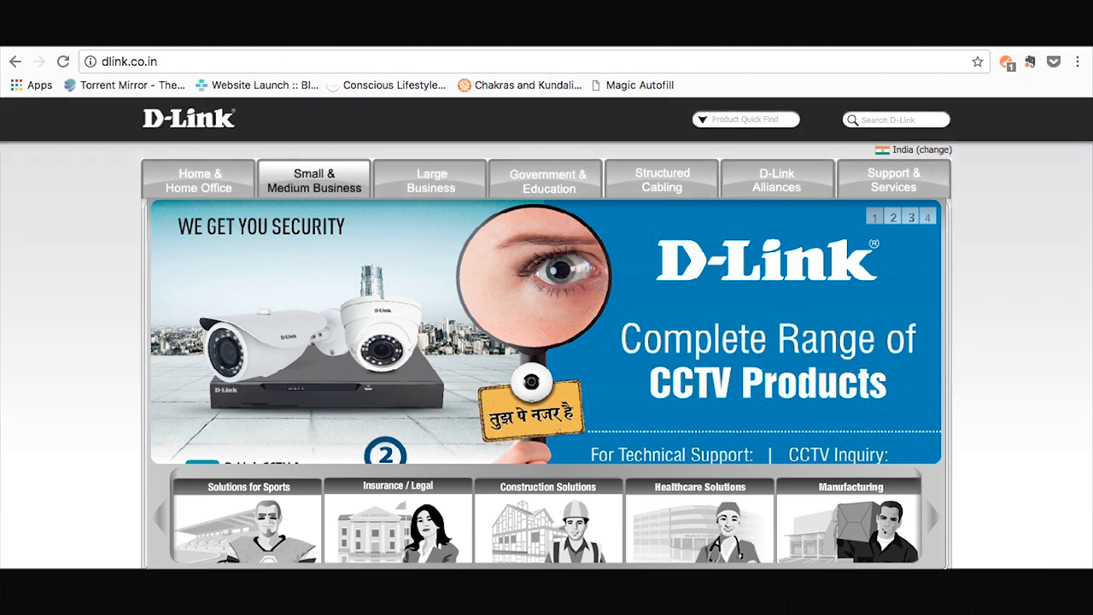
{"action": "mouse_move", "coordinate": [690, 174]}
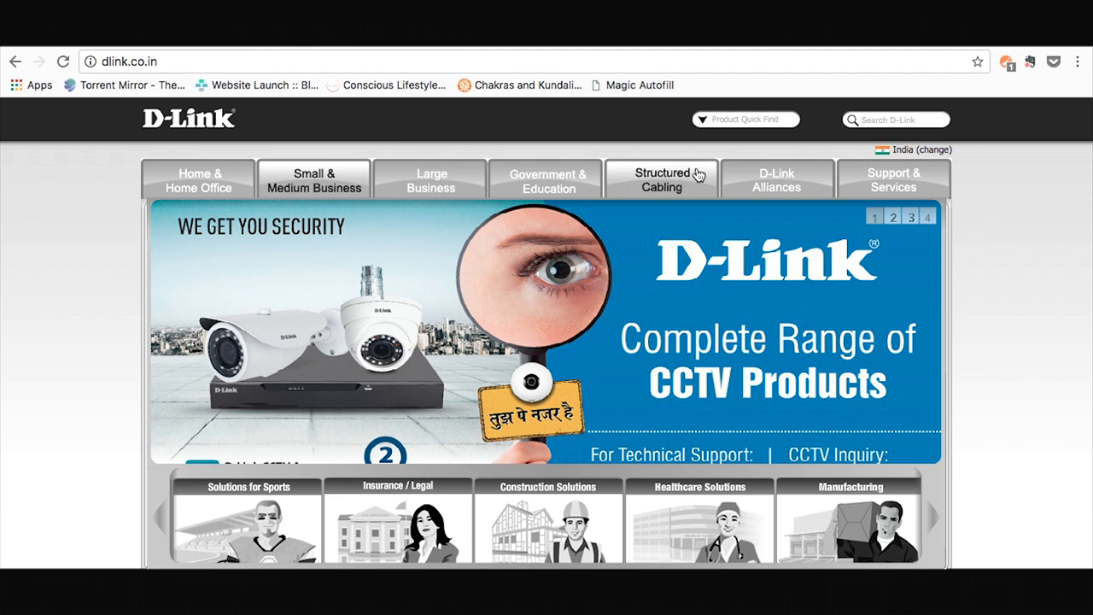